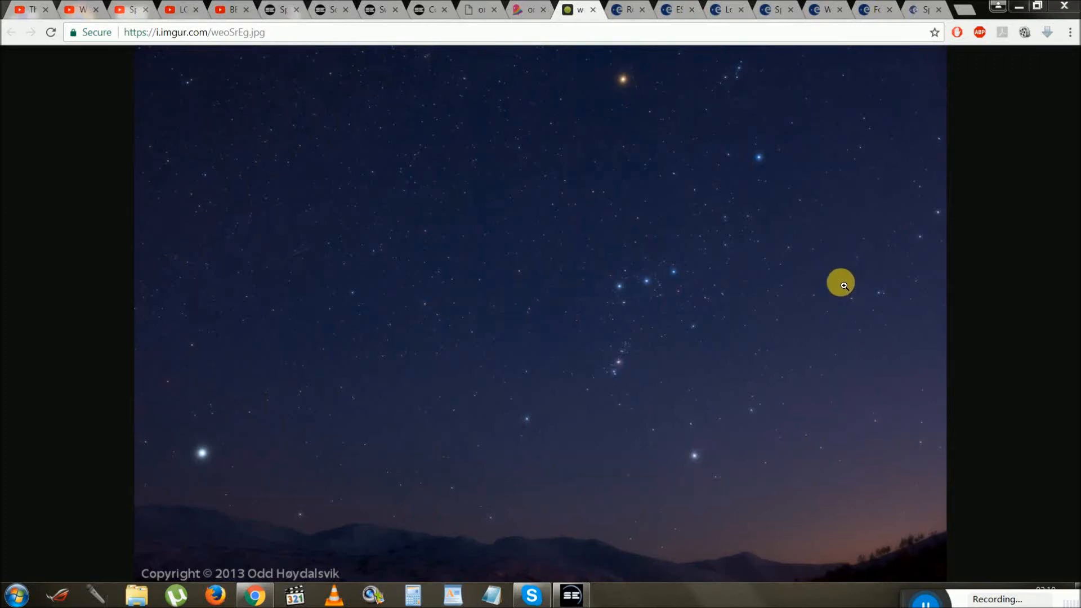
pyautogui.moveTo(914, 285)
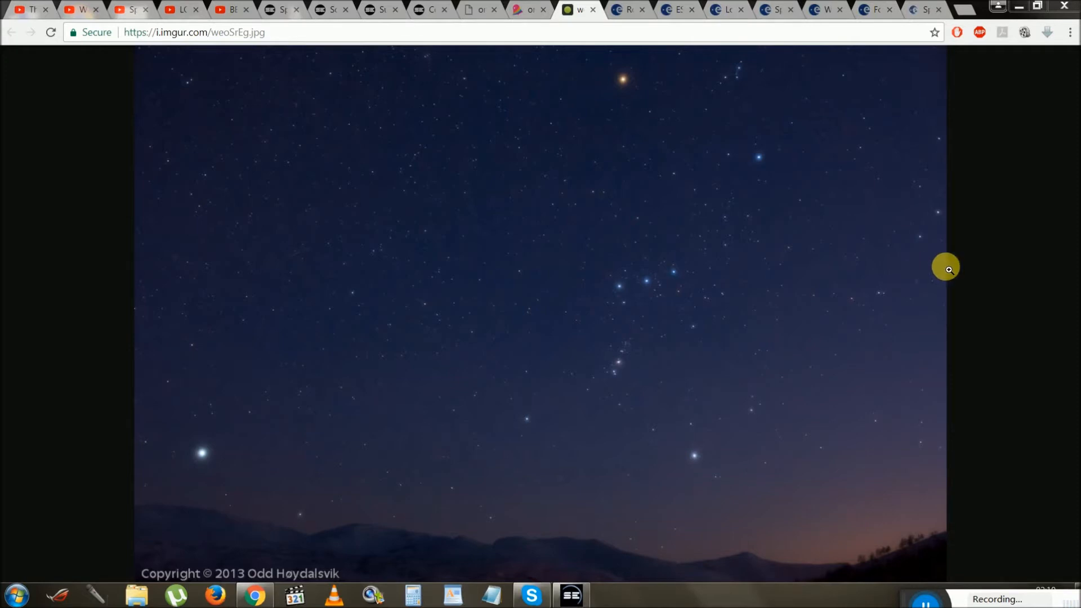
pyautogui.moveTo(955, 268)
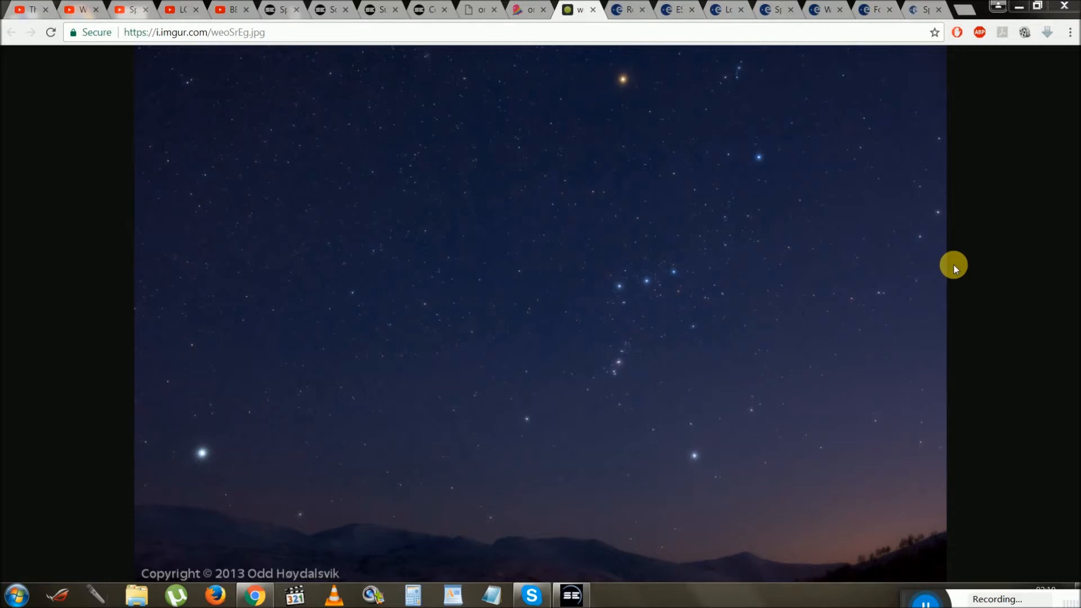
pyautogui.moveTo(660, 221)
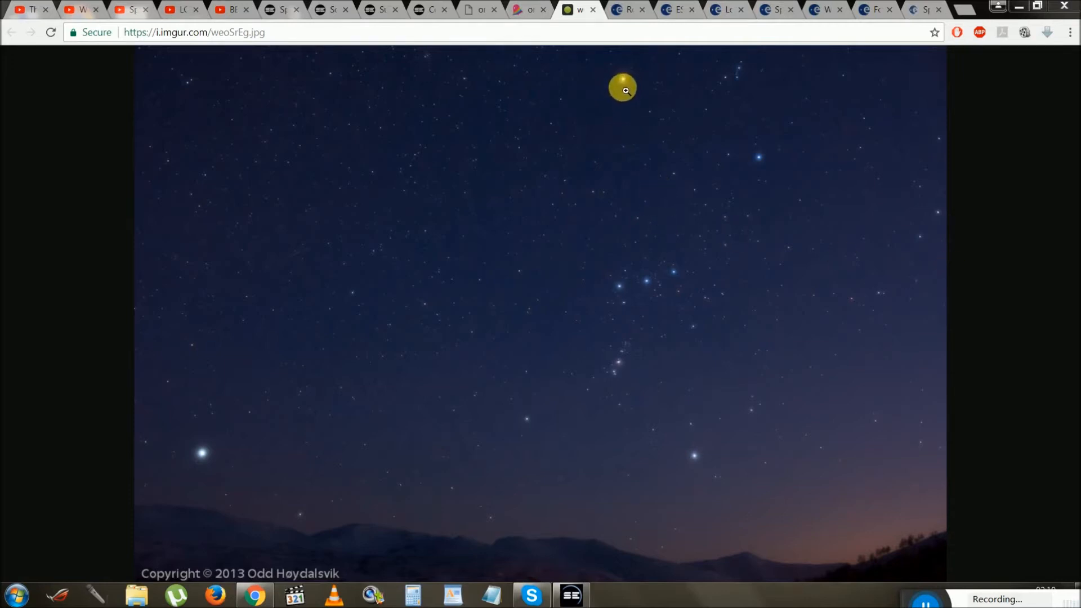
pyautogui.moveTo(749, 111)
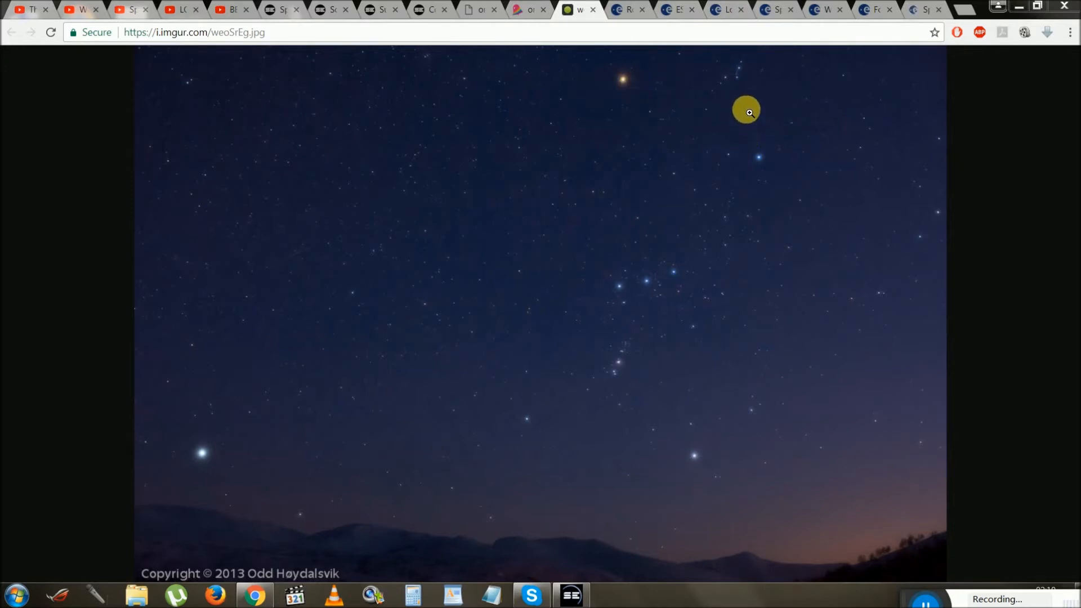
pyautogui.moveTo(934, 259)
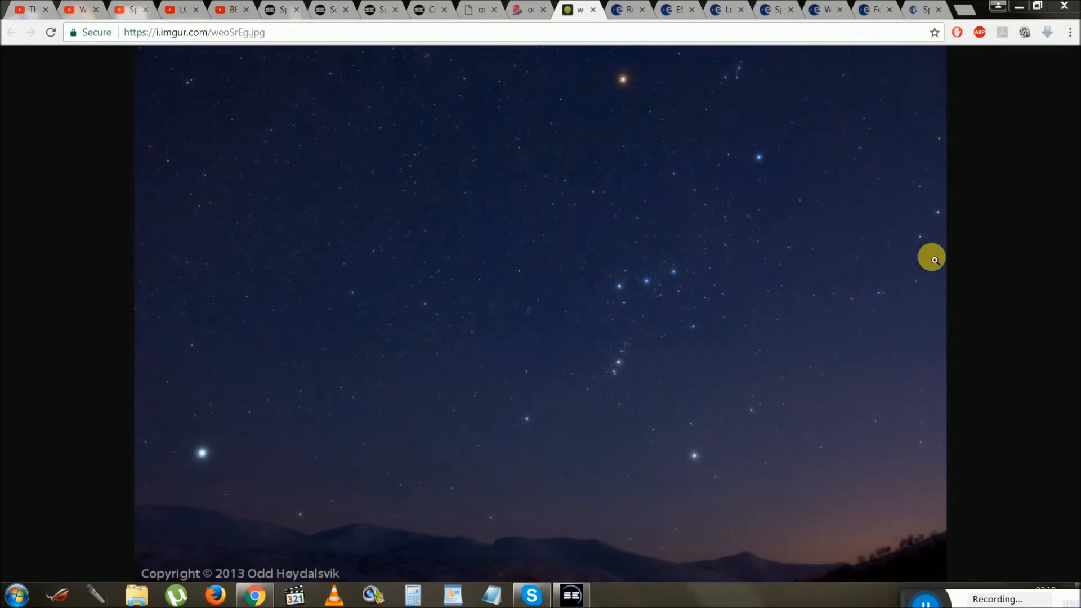
pyautogui.moveTo(852, 247)
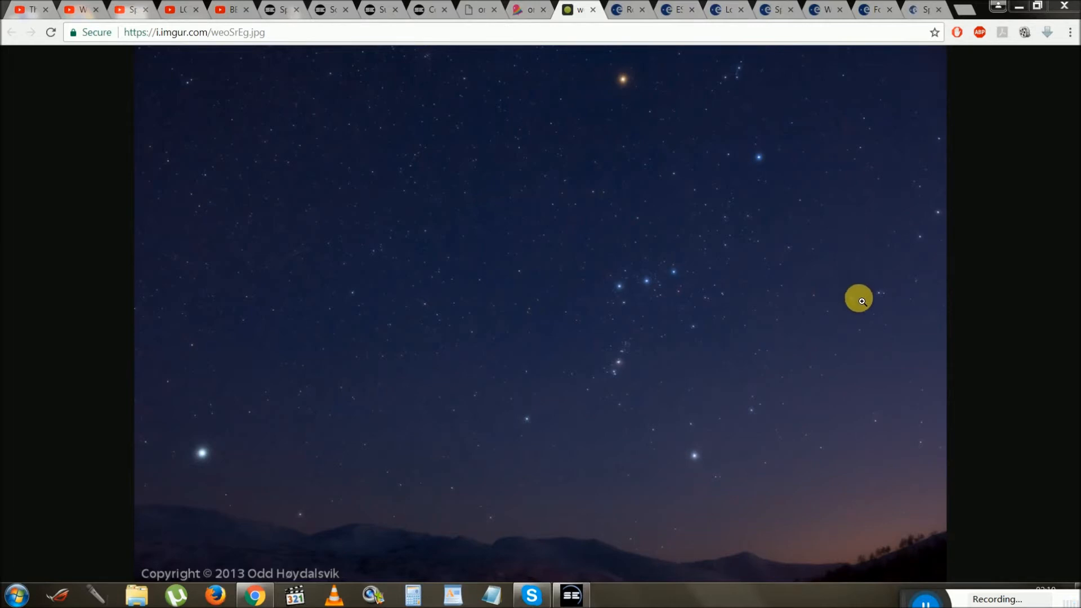
pyautogui.moveTo(880, 323)
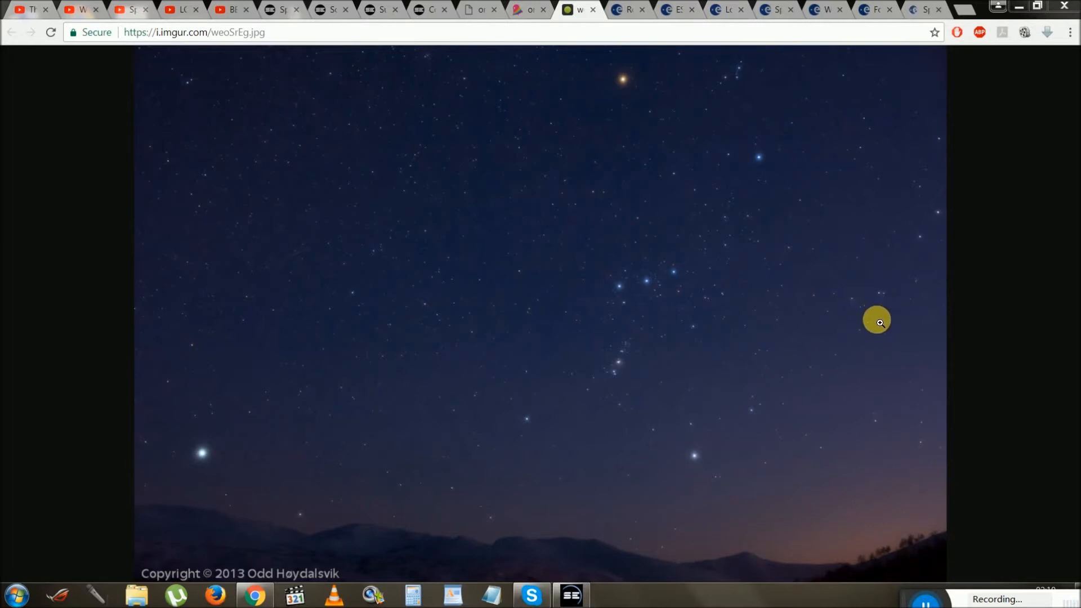
pyautogui.moveTo(830, 347)
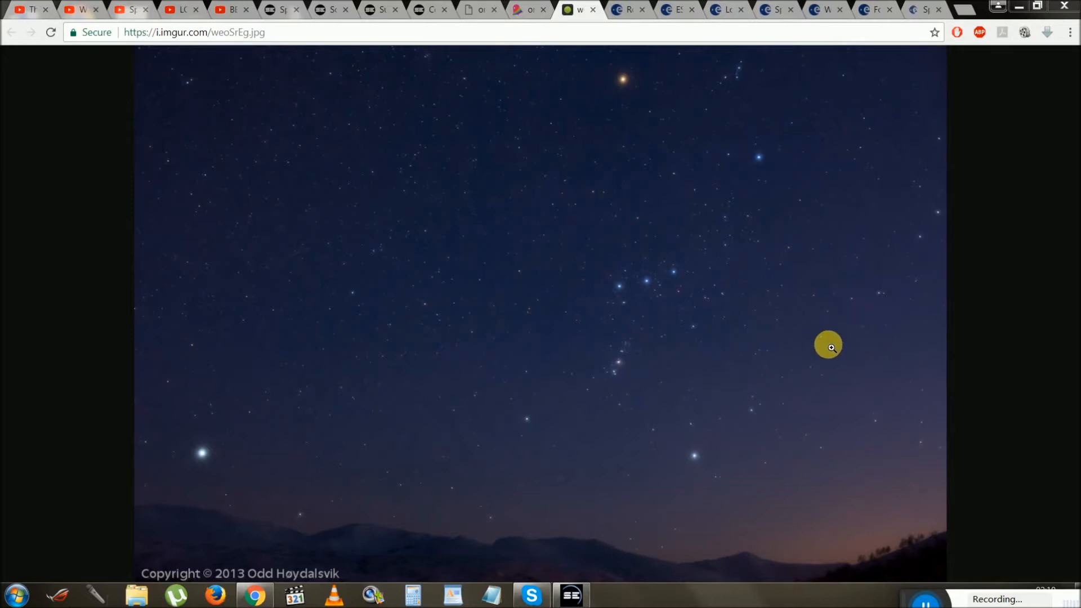
pyautogui.moveTo(826, 324)
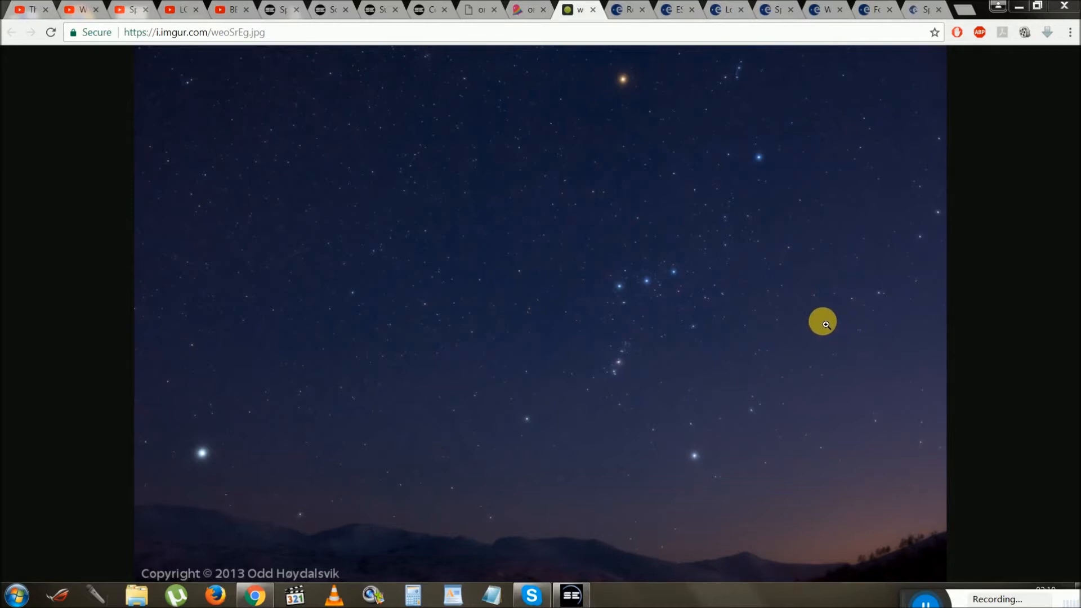
pyautogui.moveTo(810, 336)
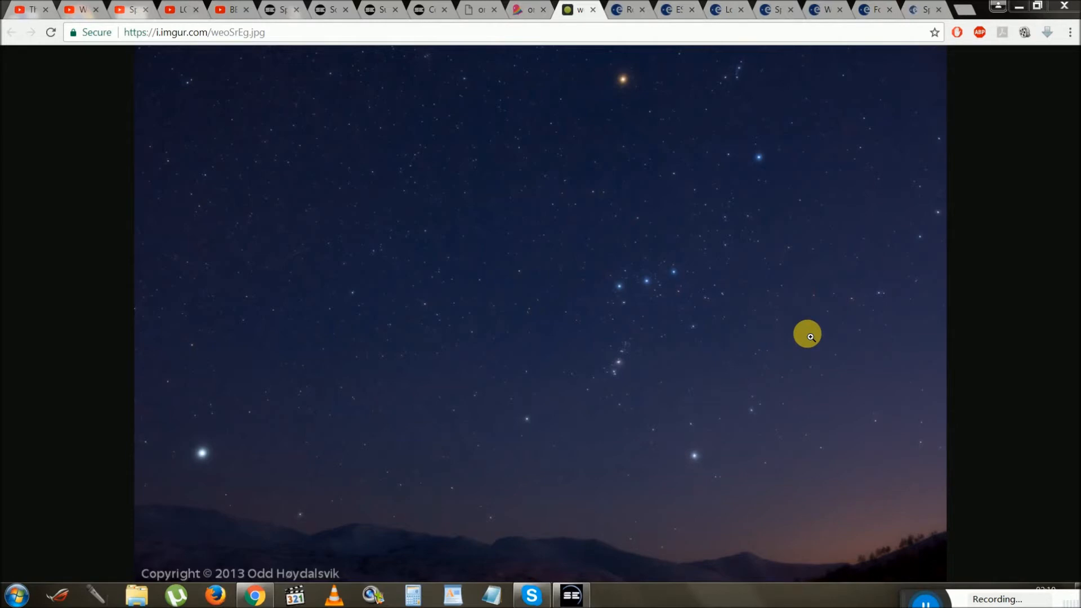
pyautogui.moveTo(664, 267)
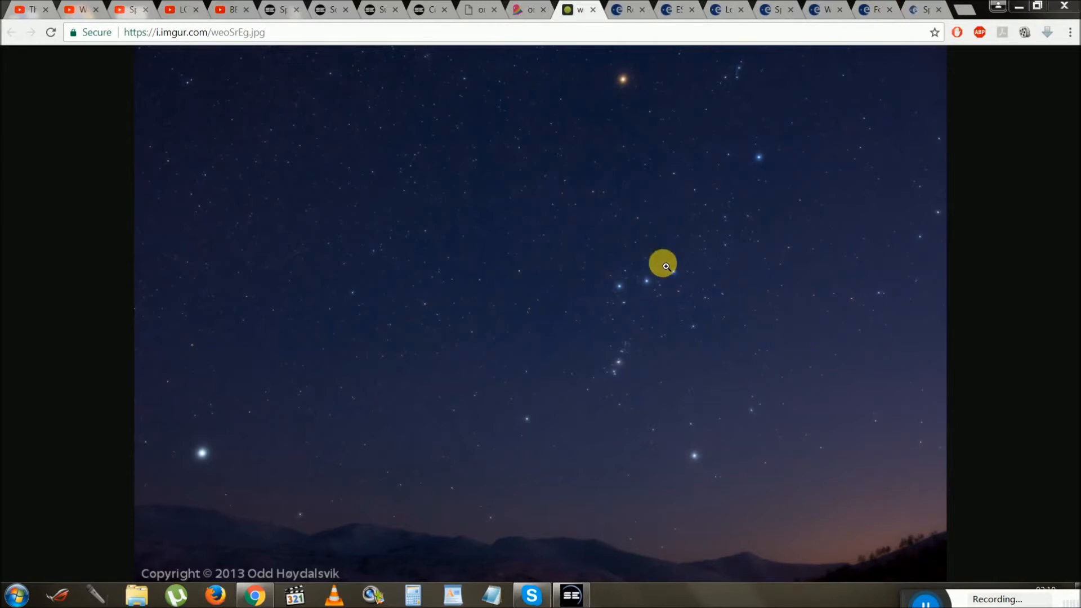
pyautogui.moveTo(593, 120)
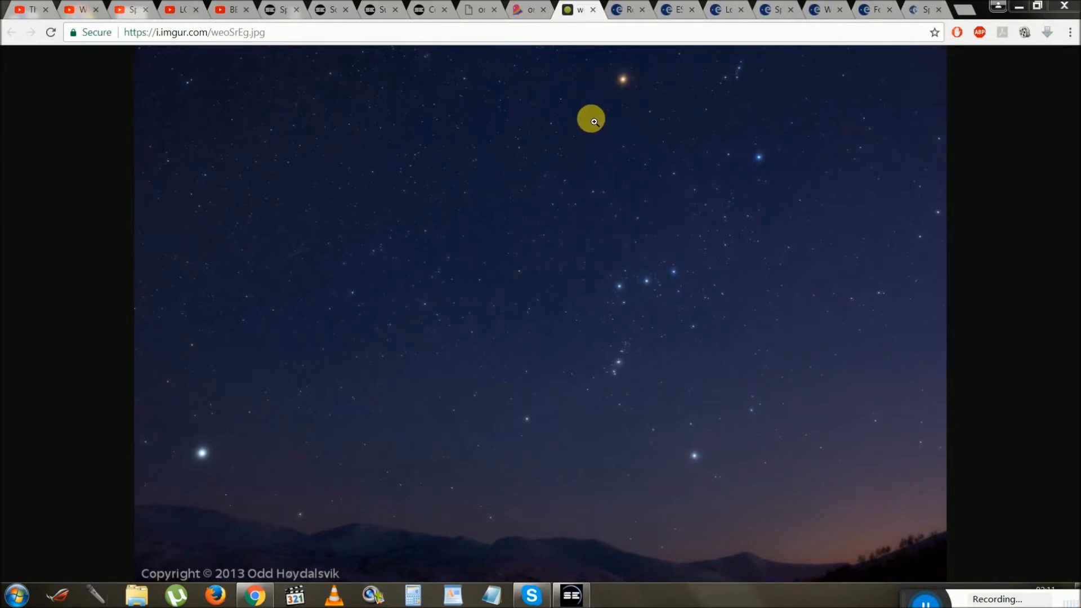
pyautogui.moveTo(605, 102)
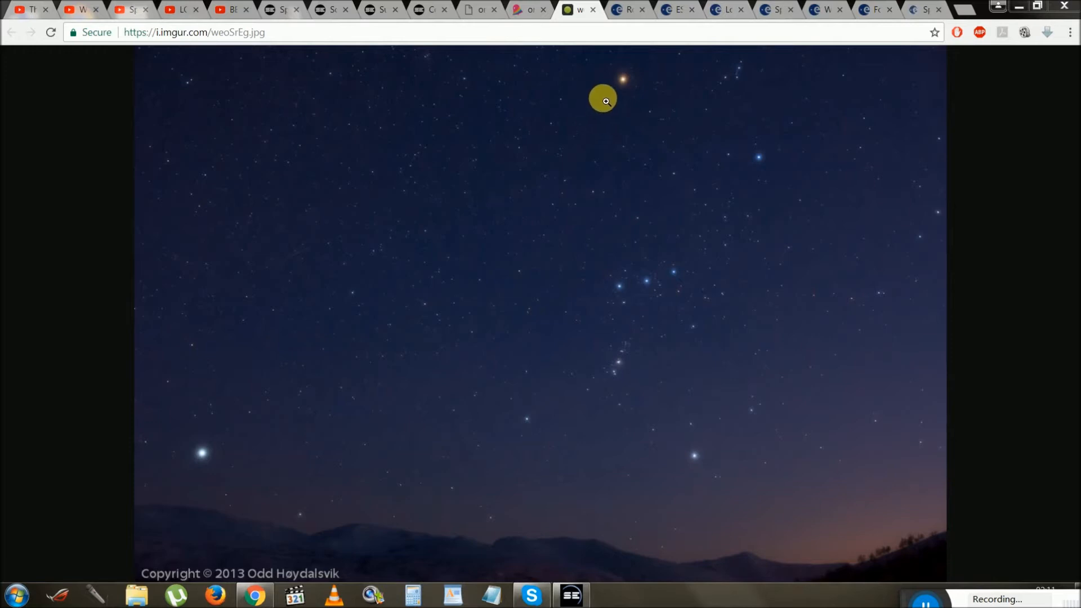
pyautogui.moveTo(635, 77)
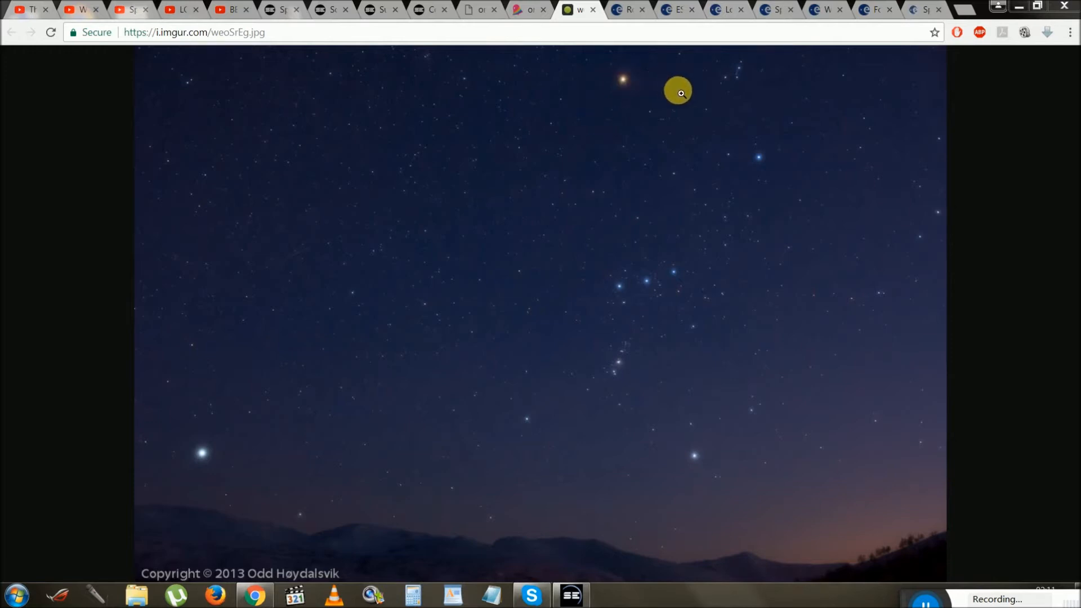
pyautogui.moveTo(655, 88)
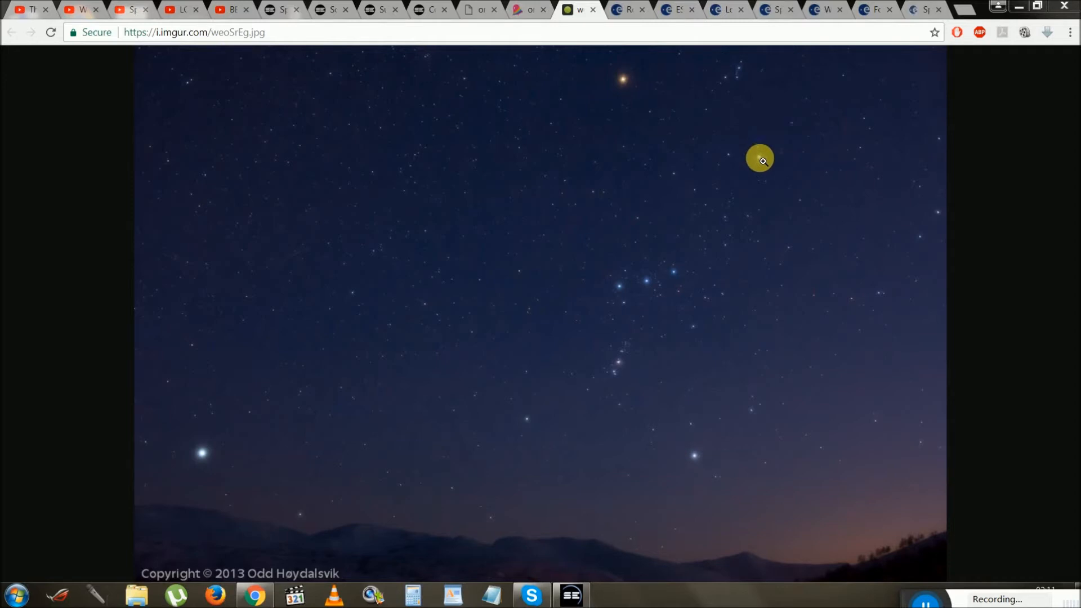
pyautogui.moveTo(837, 177)
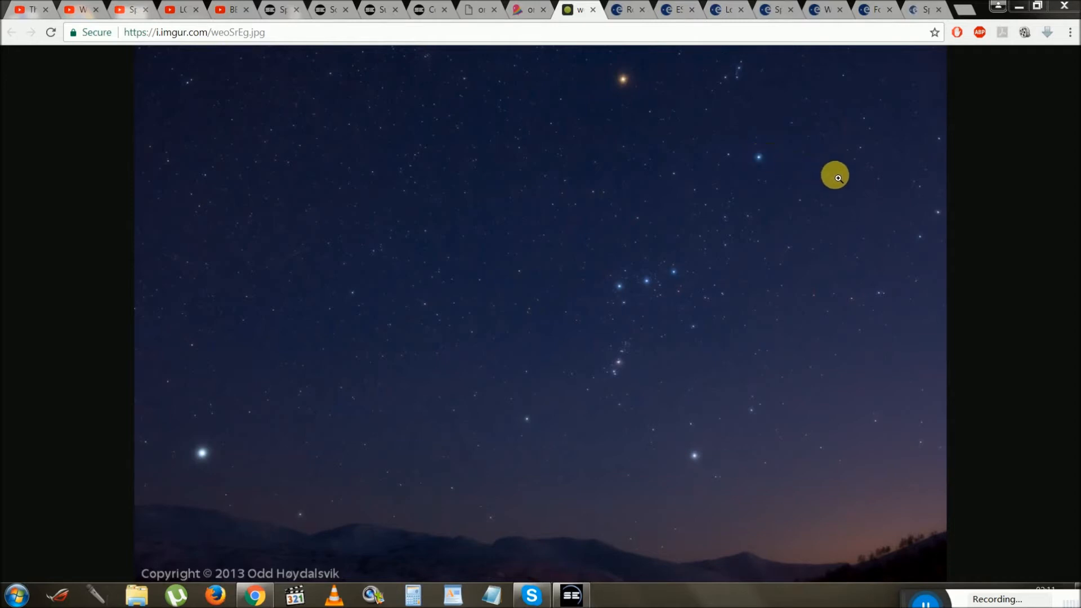
pyautogui.moveTo(825, 176)
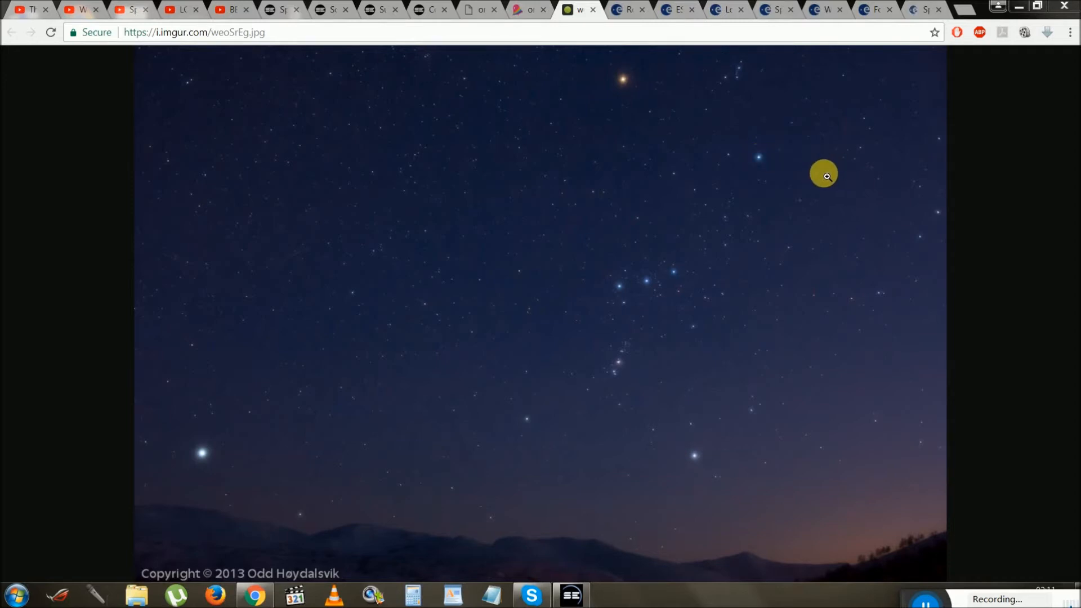
pyautogui.moveTo(699, 460)
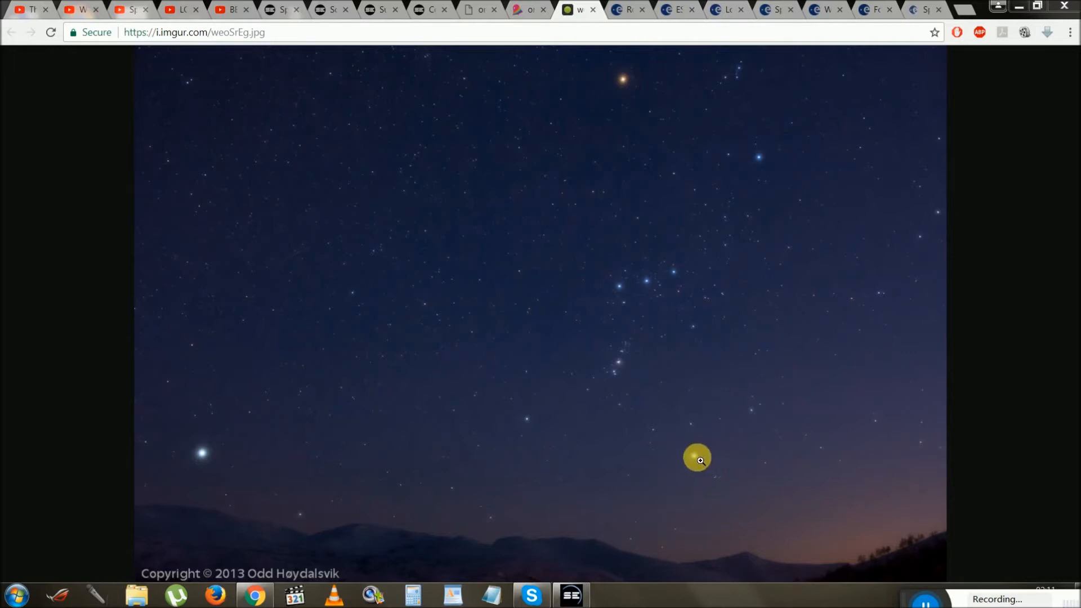
pyautogui.moveTo(730, 456)
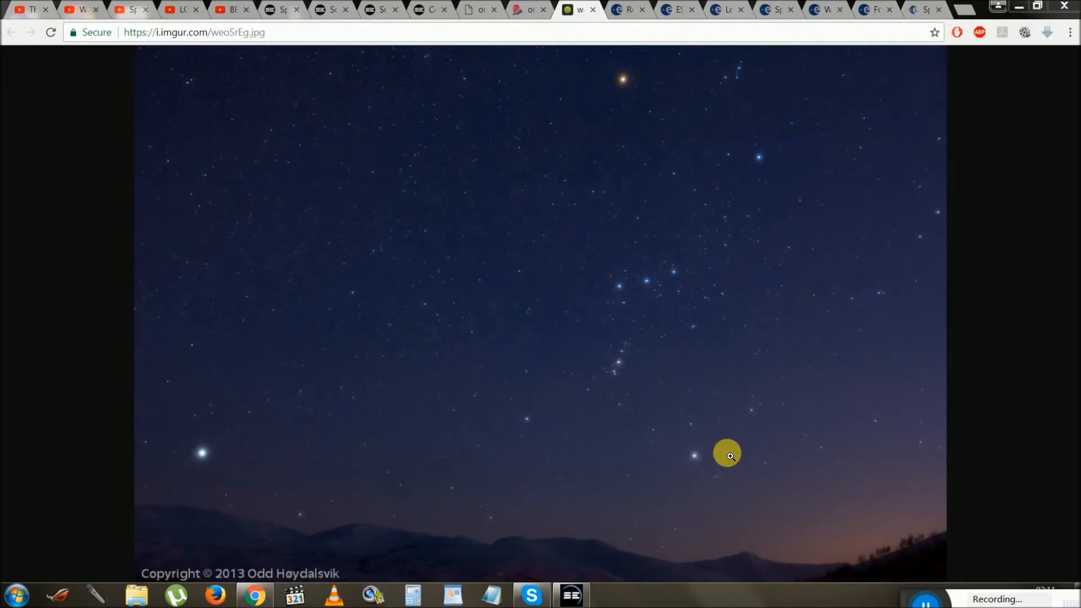
pyautogui.moveTo(540, 429)
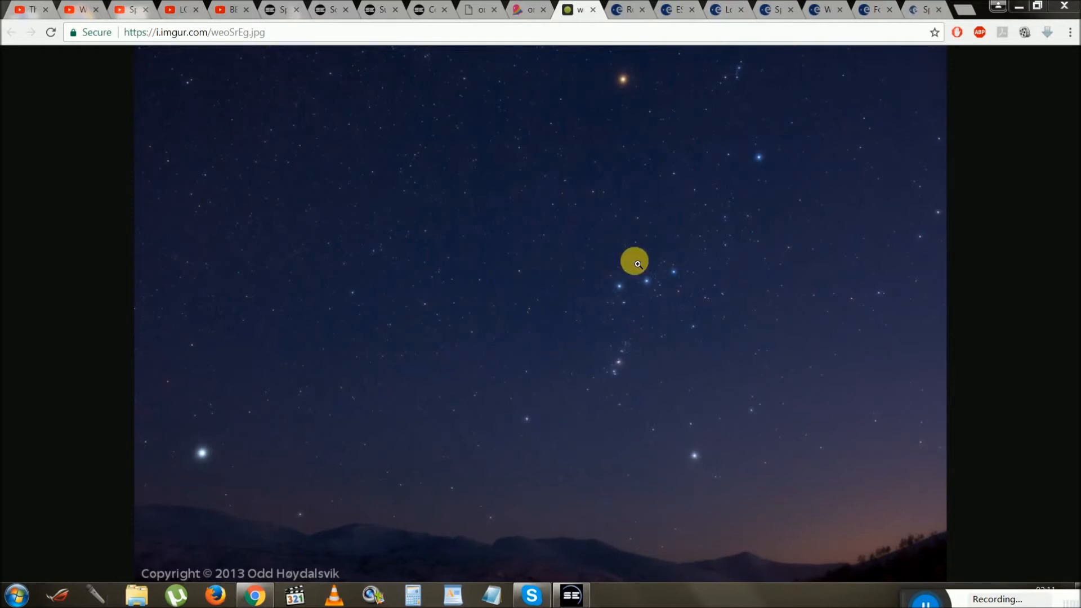
pyautogui.moveTo(629, 116)
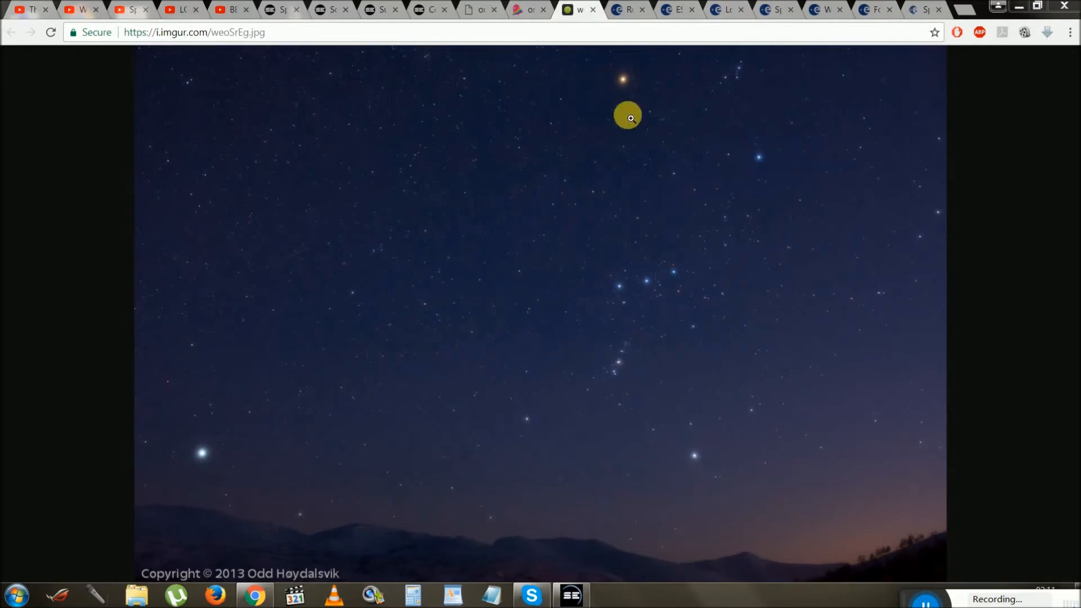
pyautogui.moveTo(673, 97)
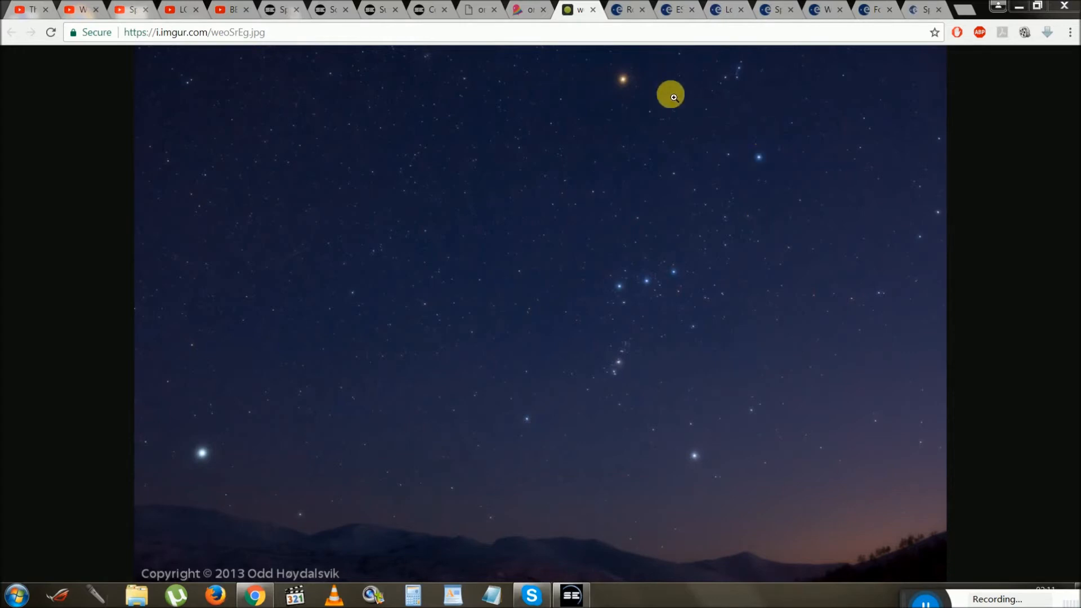
pyautogui.moveTo(689, 267)
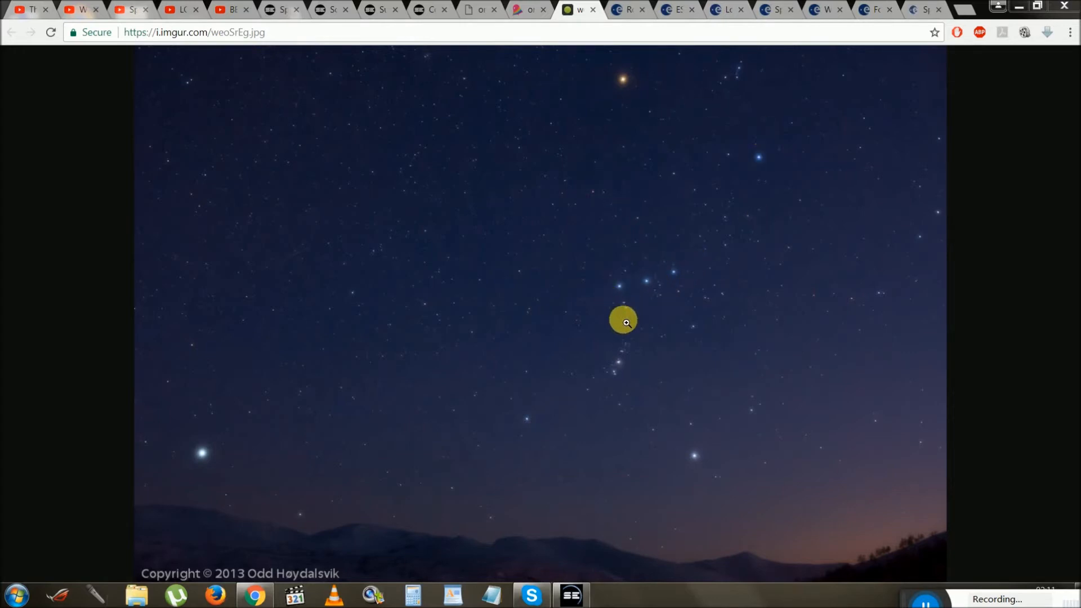
pyautogui.moveTo(691, 282)
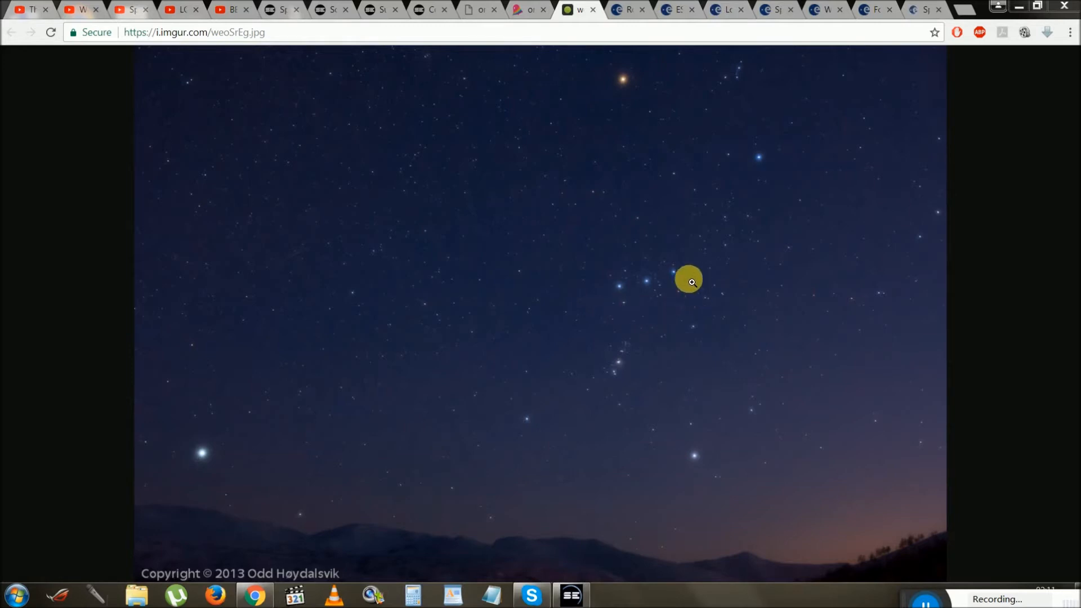
pyautogui.moveTo(633, 312)
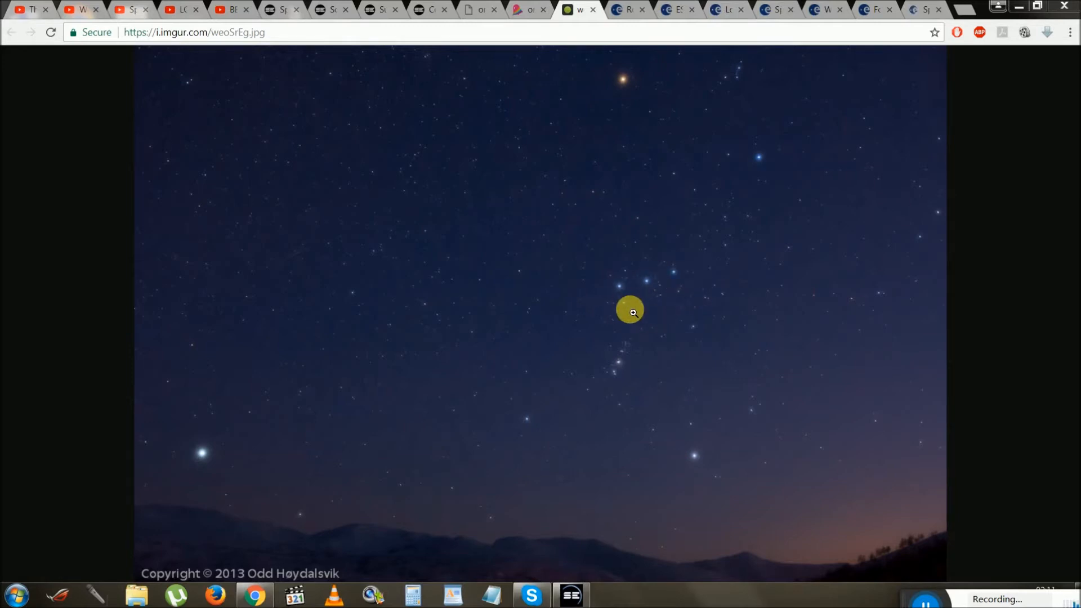
pyautogui.moveTo(614, 374)
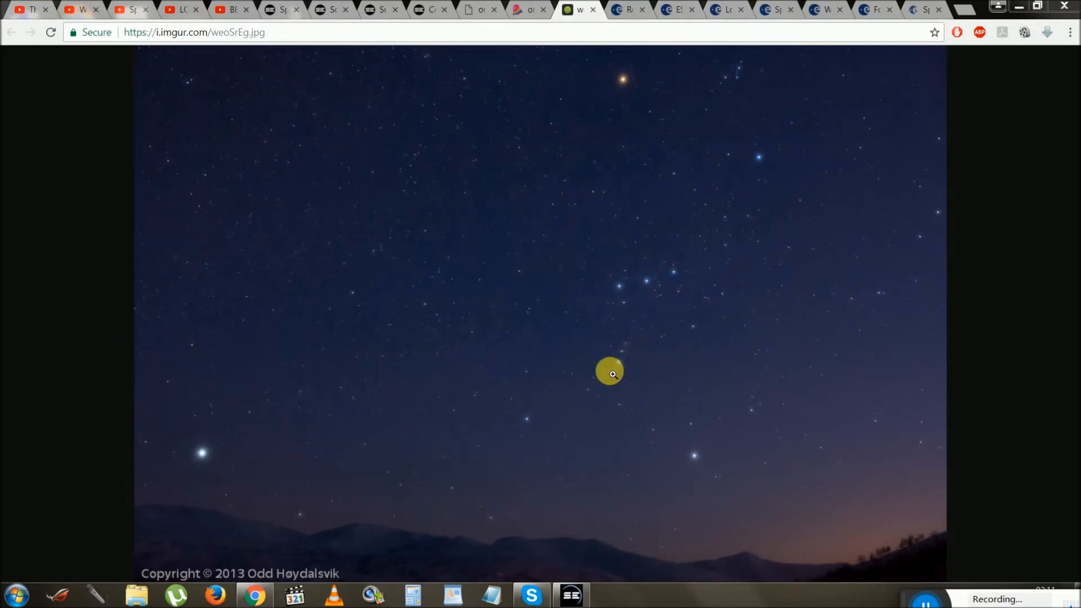
pyautogui.moveTo(776, 333)
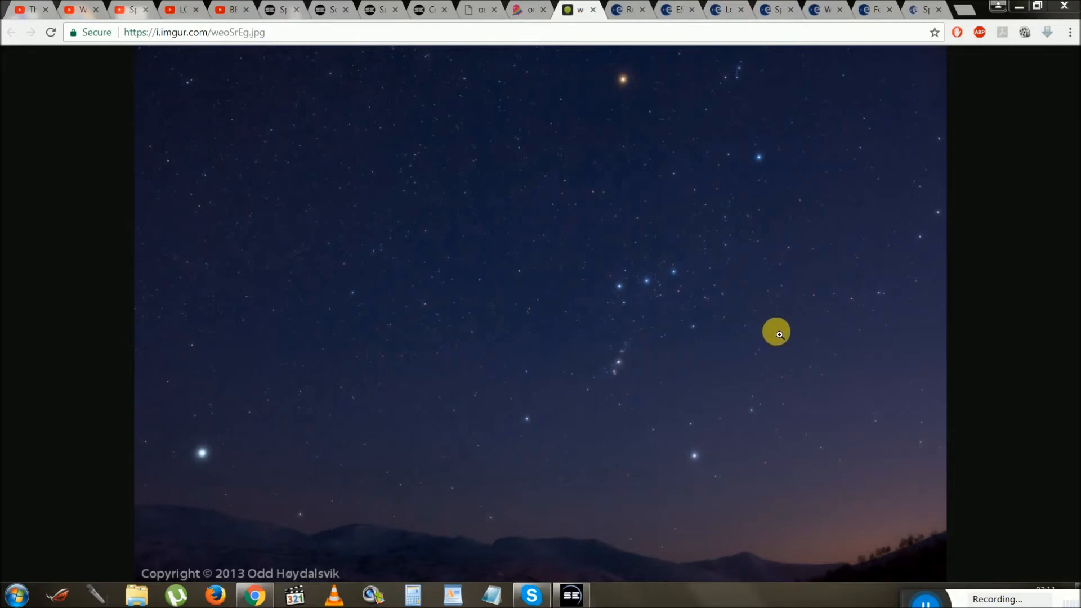
pyautogui.moveTo(657, 364)
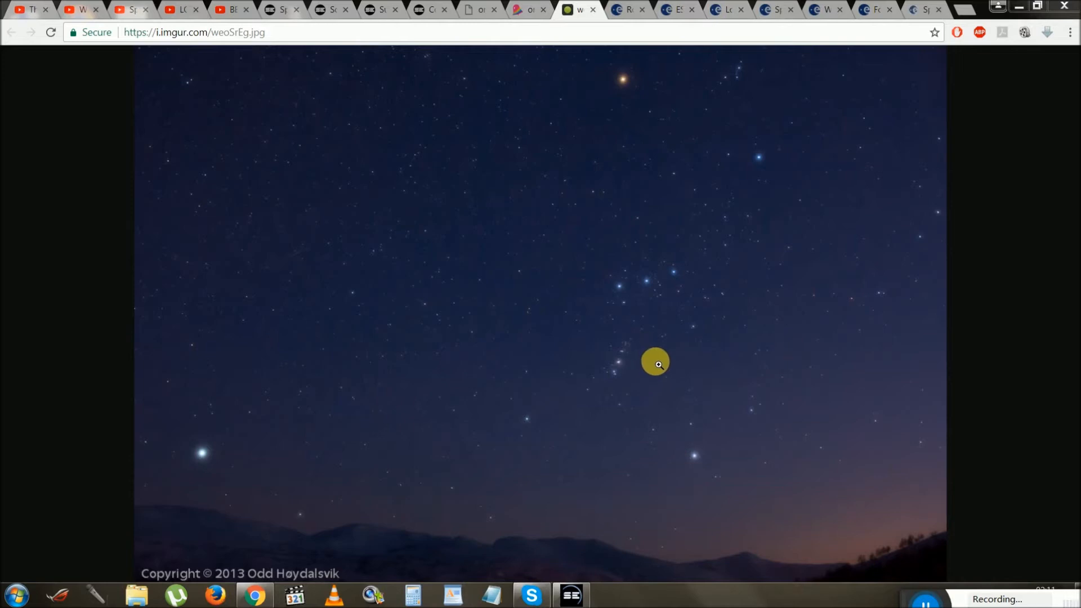
pyautogui.moveTo(529, 361)
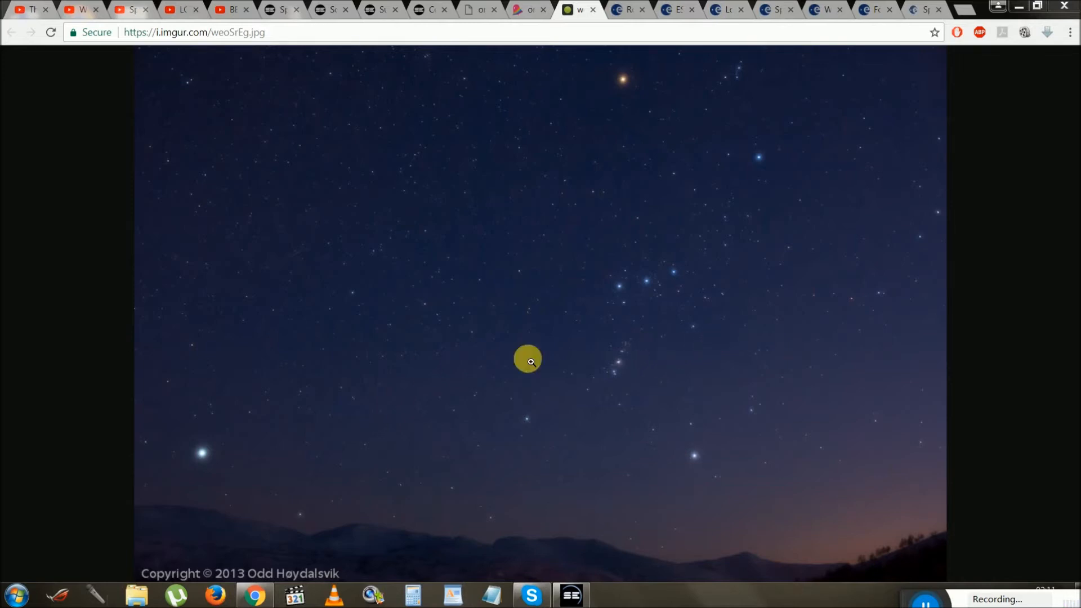
pyautogui.moveTo(206, 462)
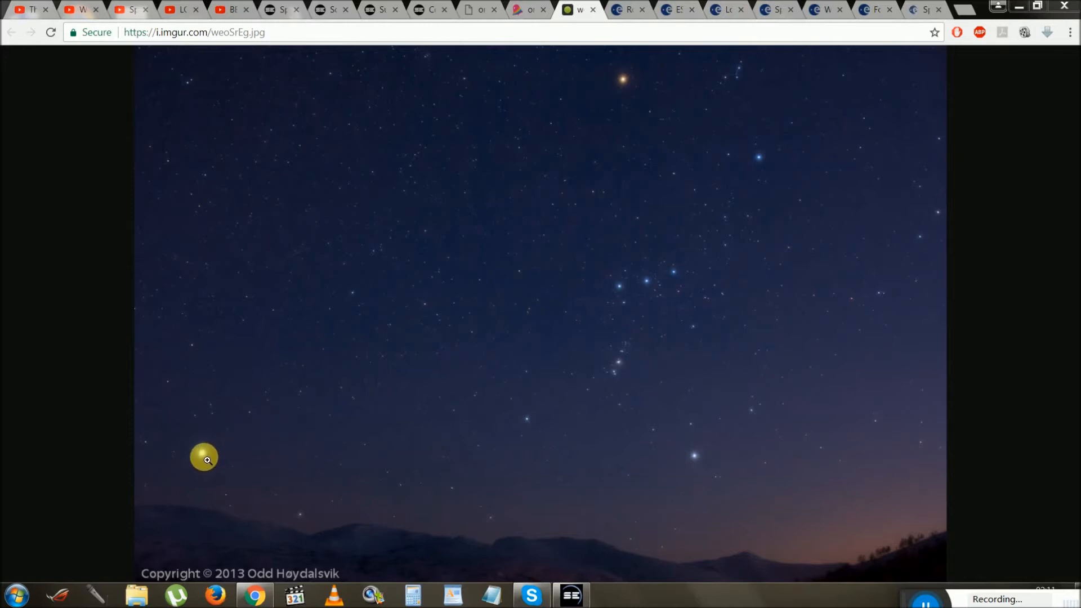
pyautogui.moveTo(231, 429)
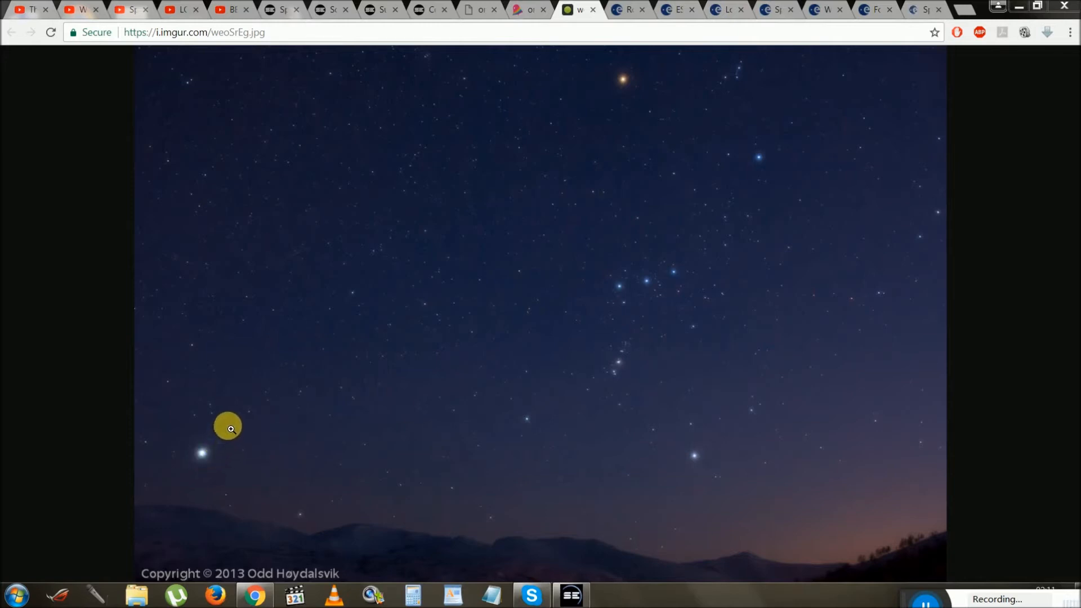
pyautogui.moveTo(279, 411)
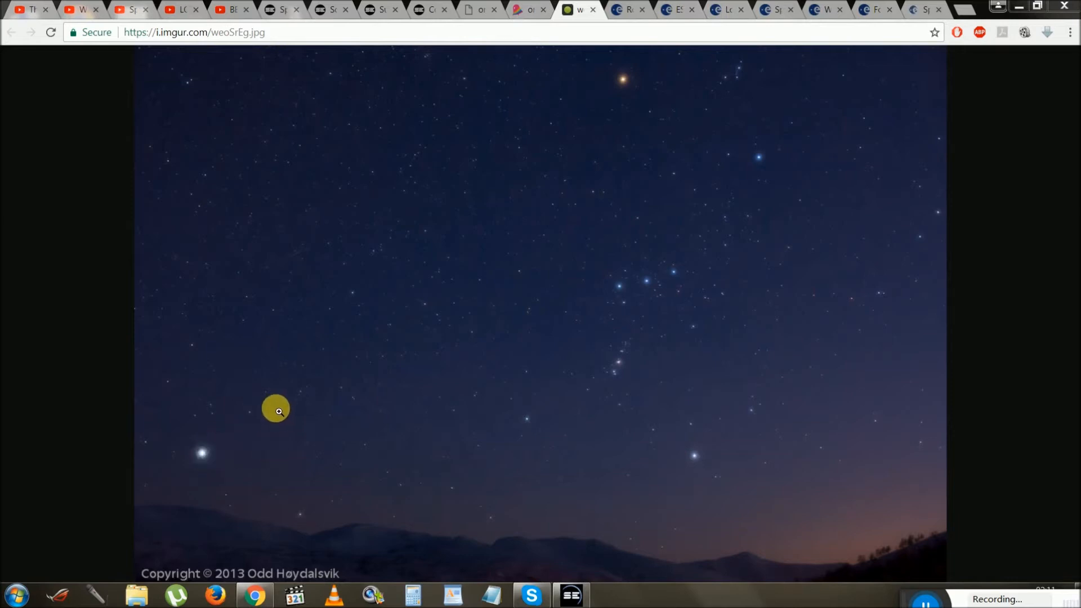
pyautogui.moveTo(275, 405)
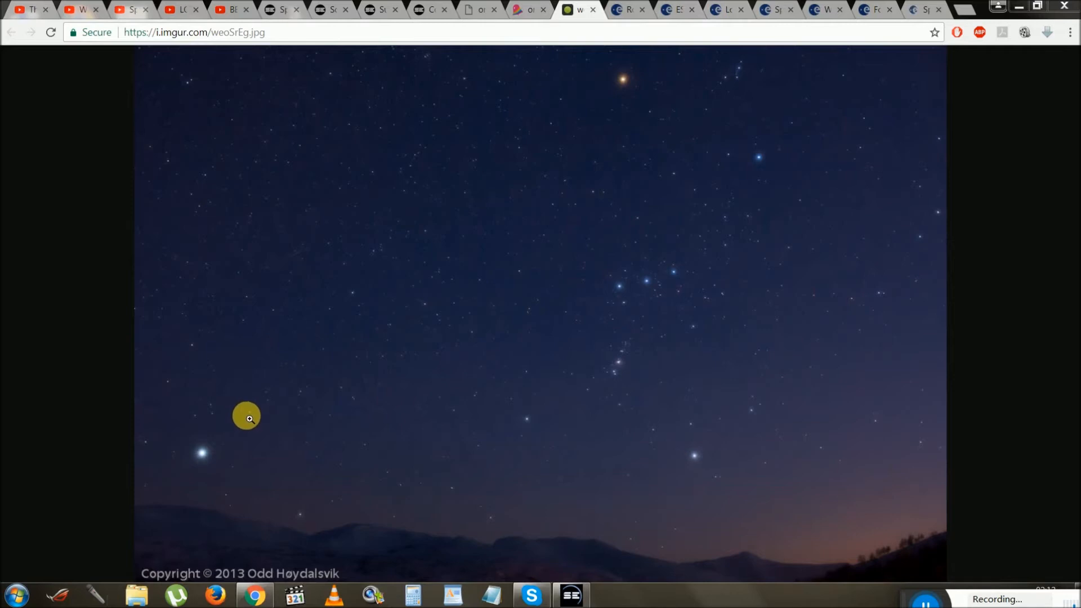
pyautogui.moveTo(368, 329)
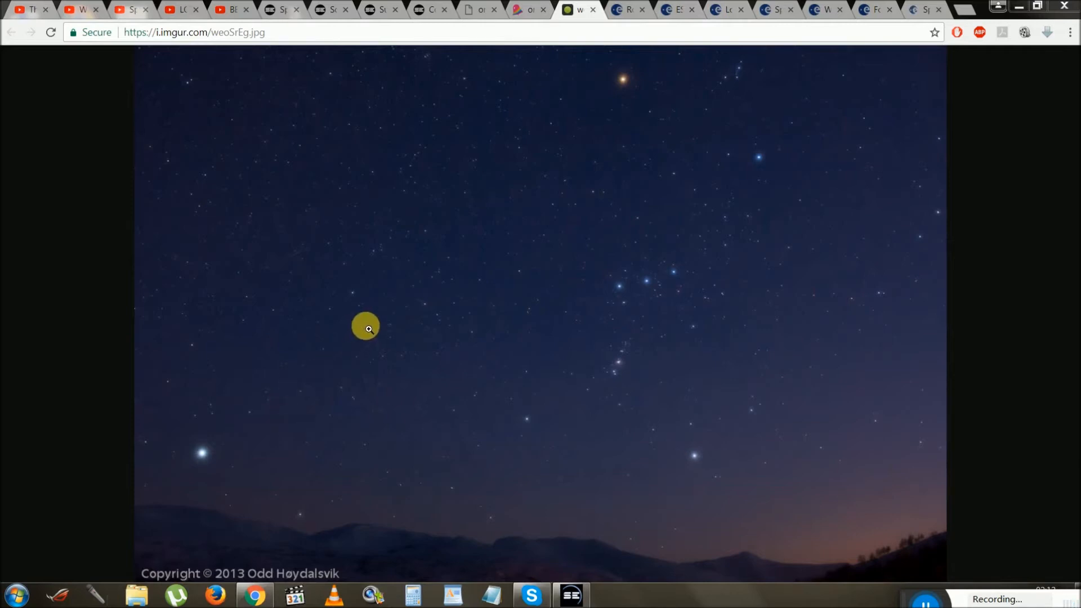
pyautogui.moveTo(419, 304)
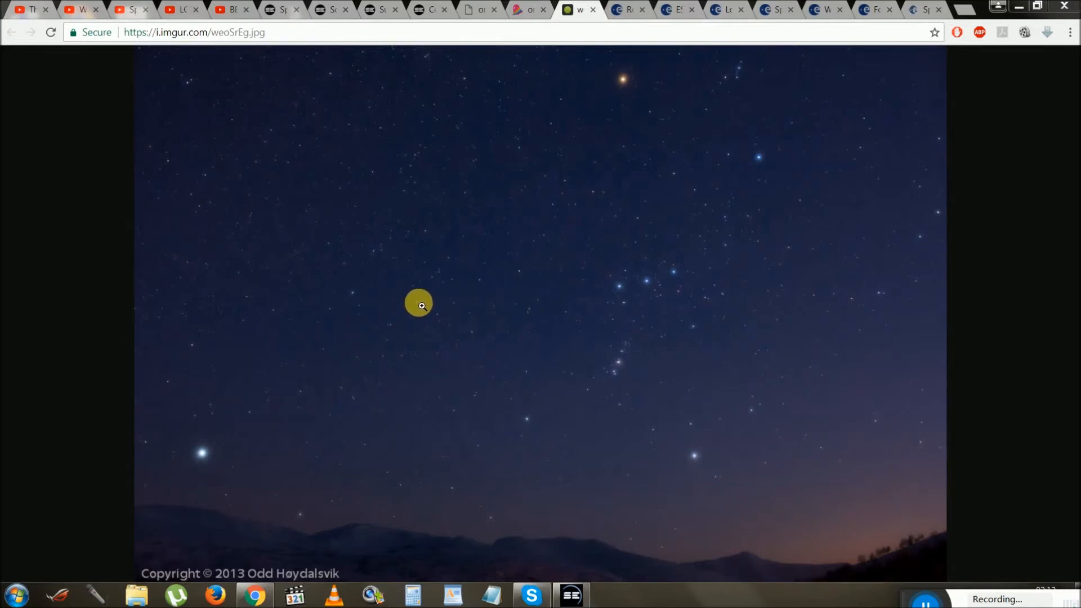
pyautogui.moveTo(389, 295)
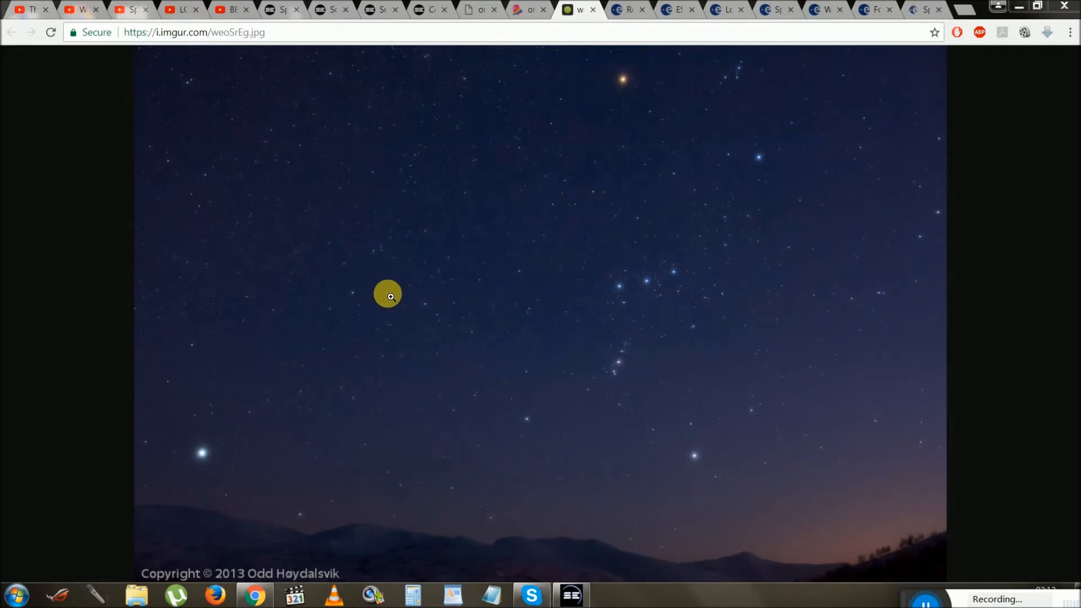
pyautogui.moveTo(206, 459)
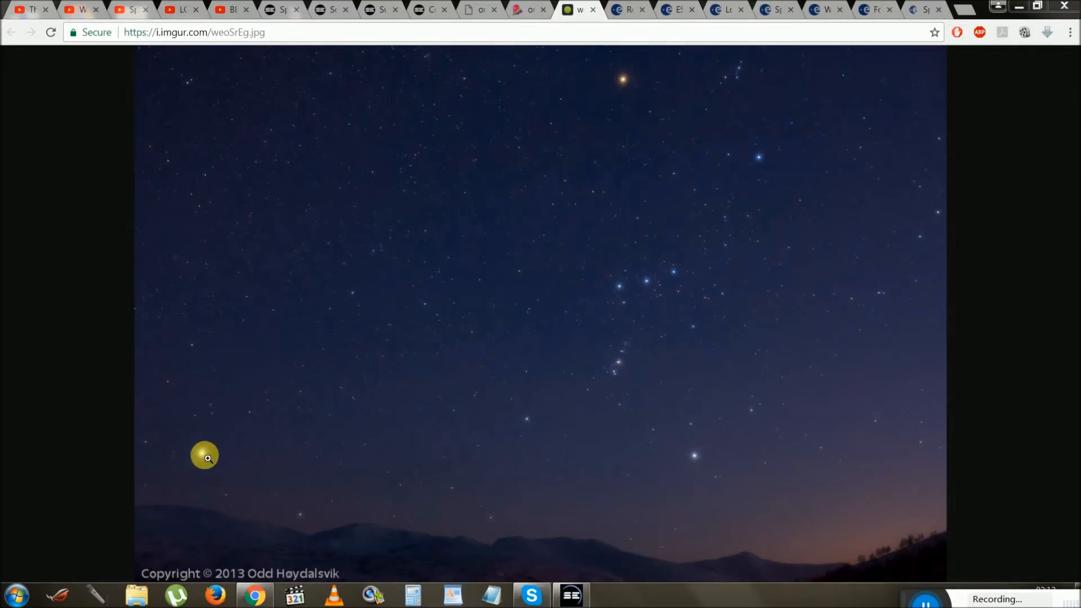
pyautogui.moveTo(333, 339)
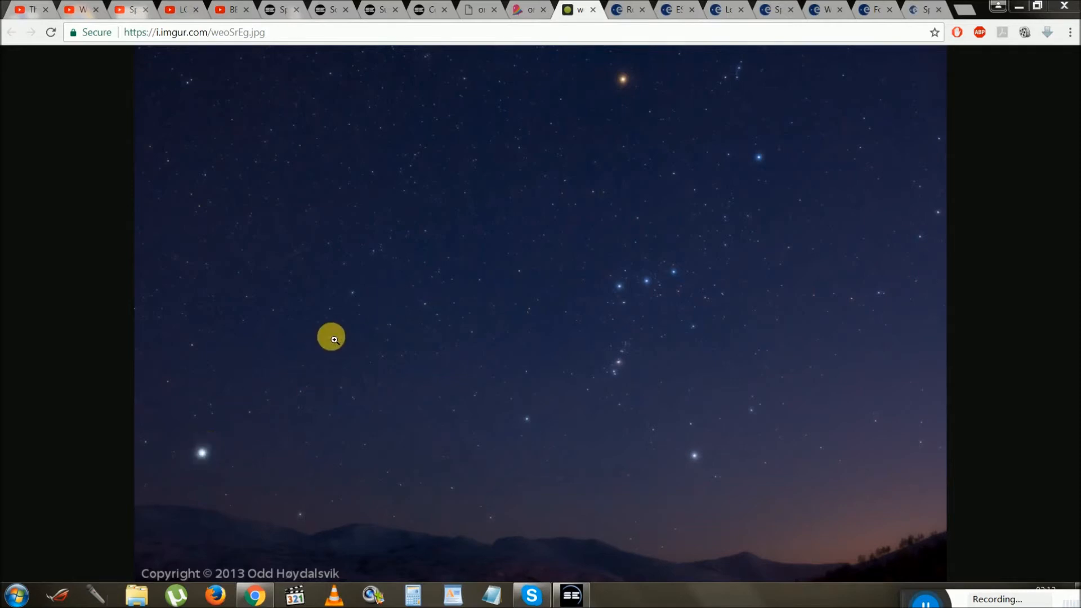
pyautogui.moveTo(385, 326)
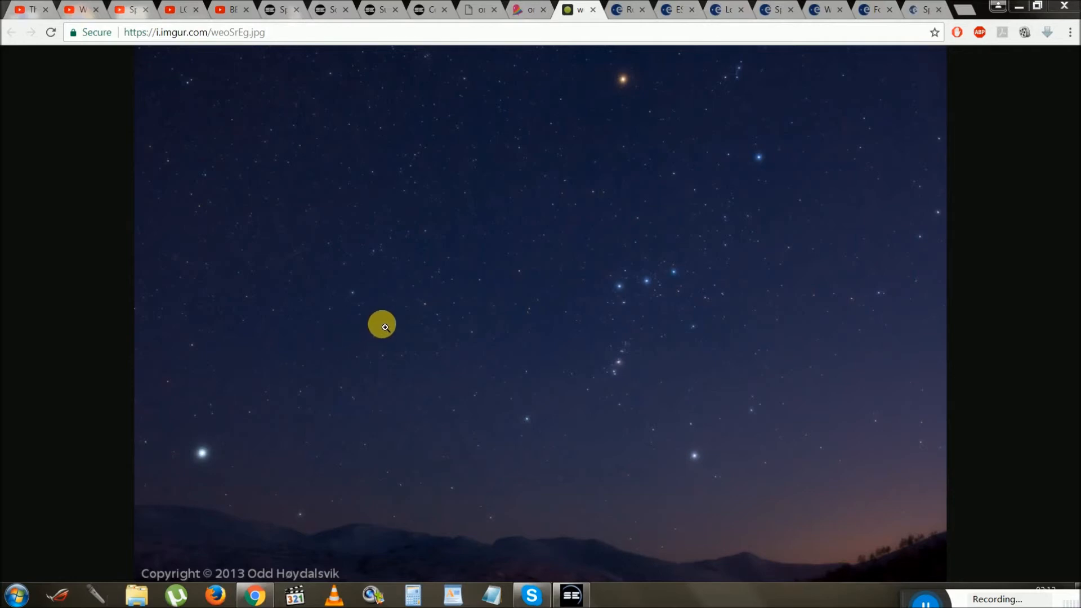
pyautogui.moveTo(325, 299)
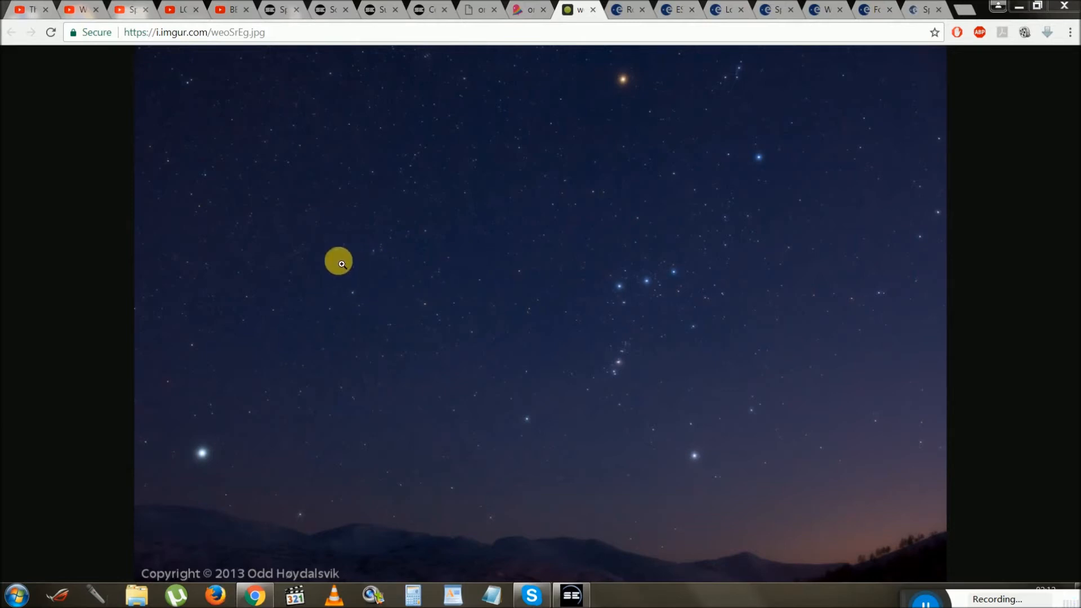
pyautogui.moveTo(431, 254)
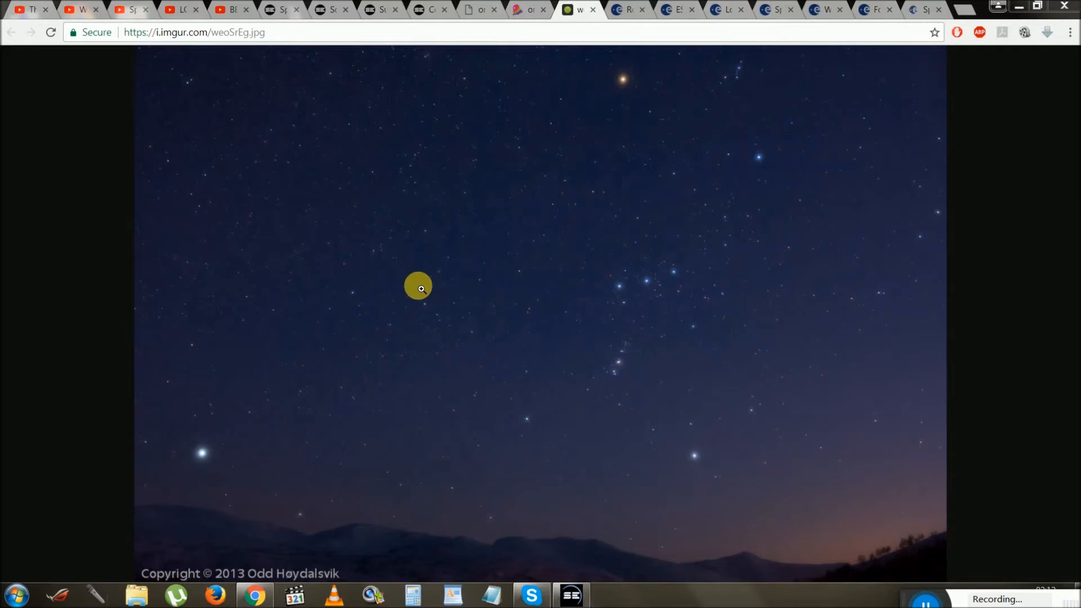
pyautogui.moveTo(432, 301)
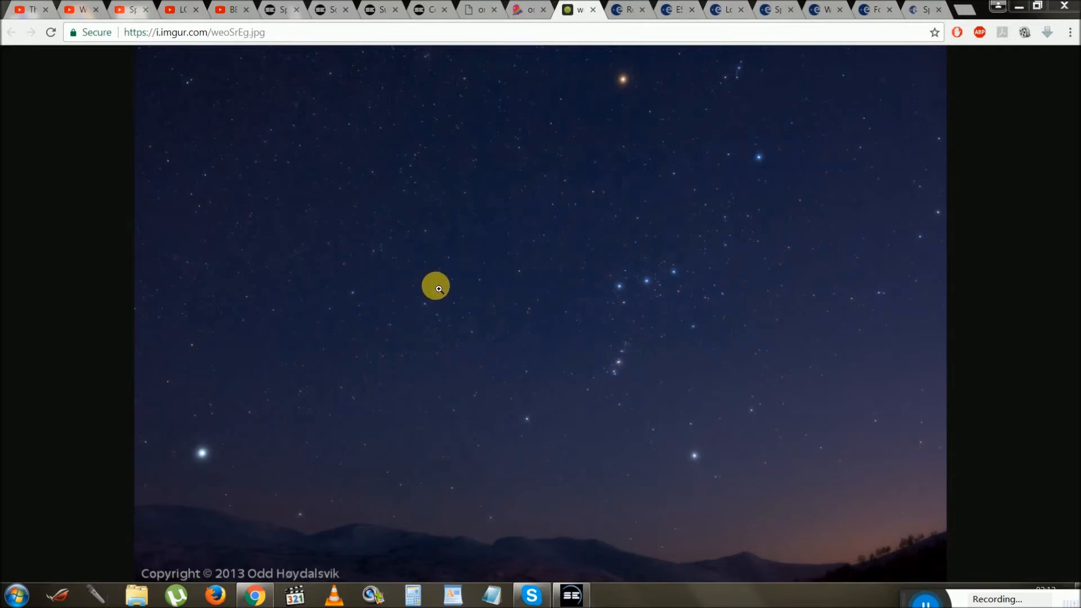
pyautogui.moveTo(694, 446)
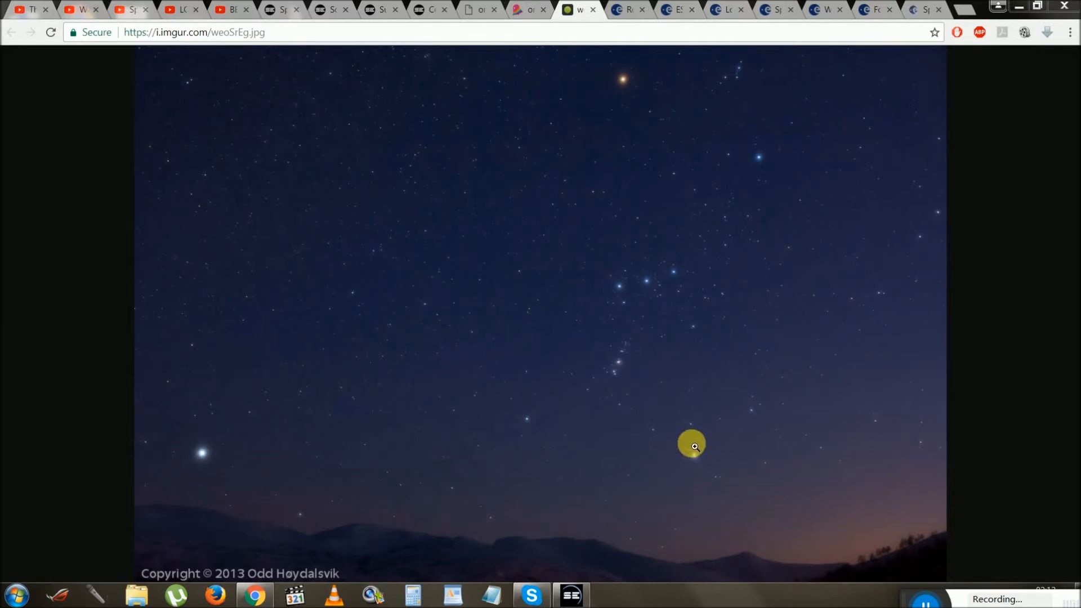
pyautogui.moveTo(709, 458)
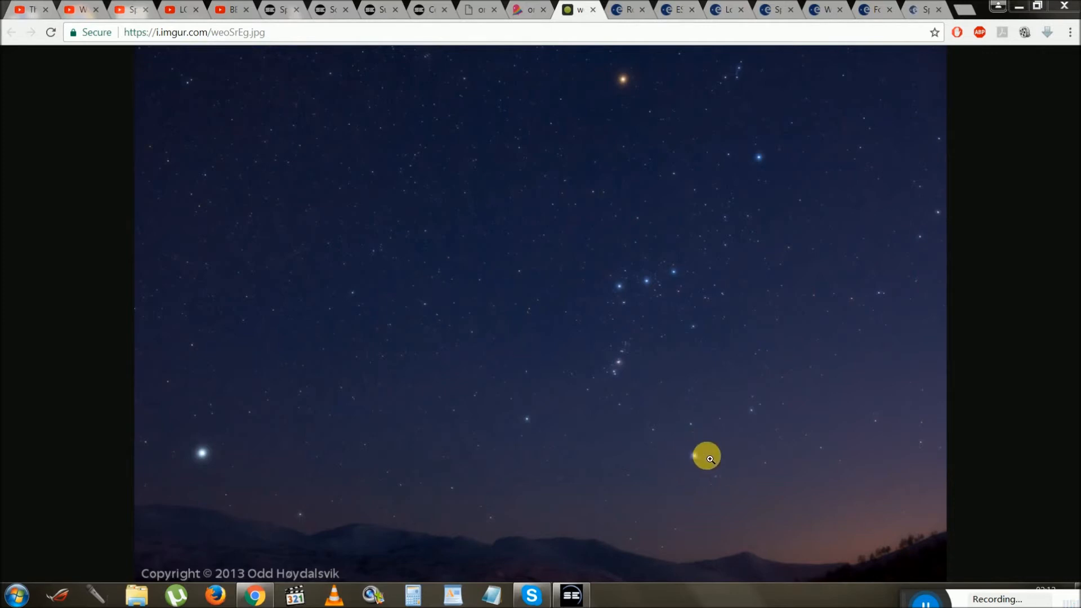
pyautogui.moveTo(696, 457)
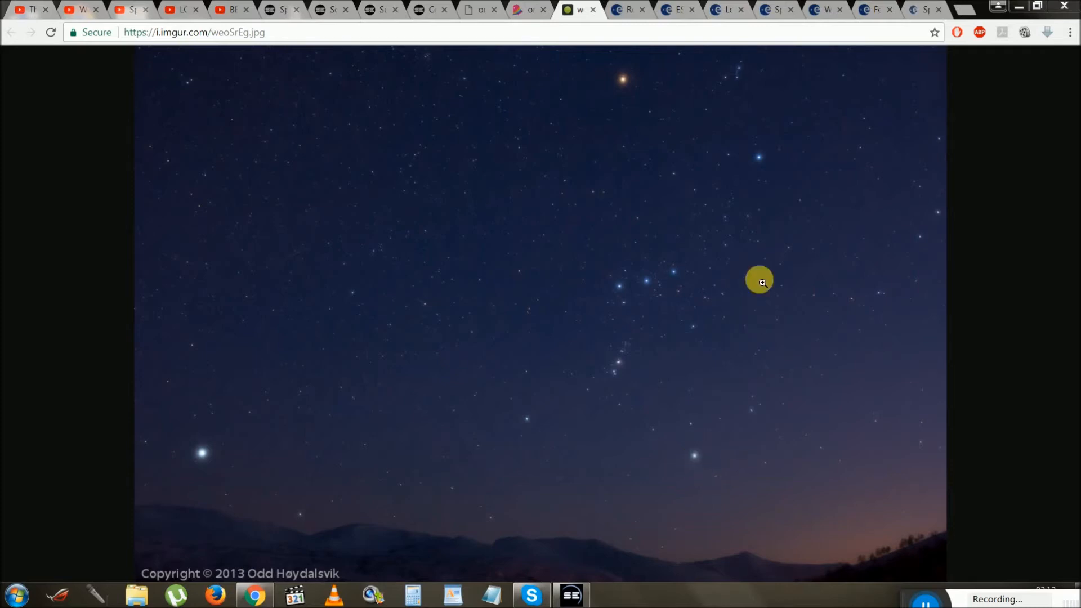
pyautogui.moveTo(719, 241)
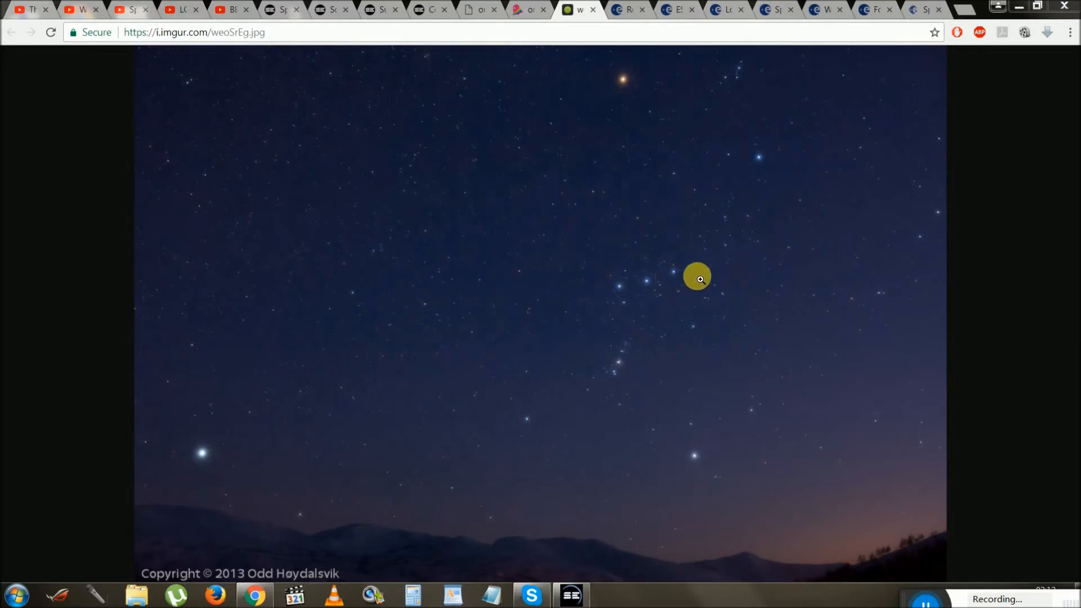
pyautogui.moveTo(628, 288)
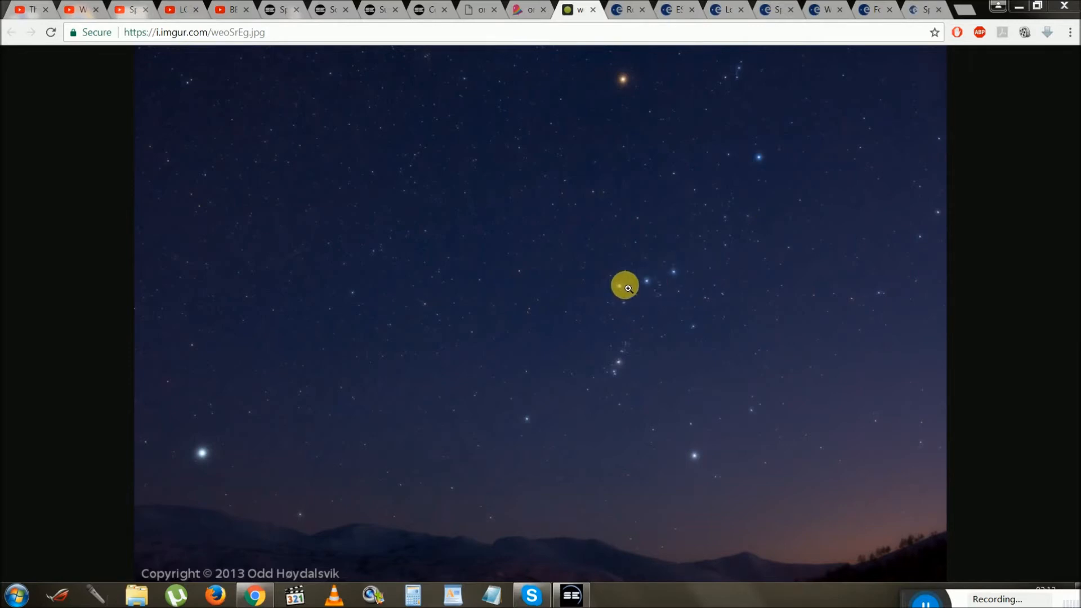
pyautogui.moveTo(673, 265)
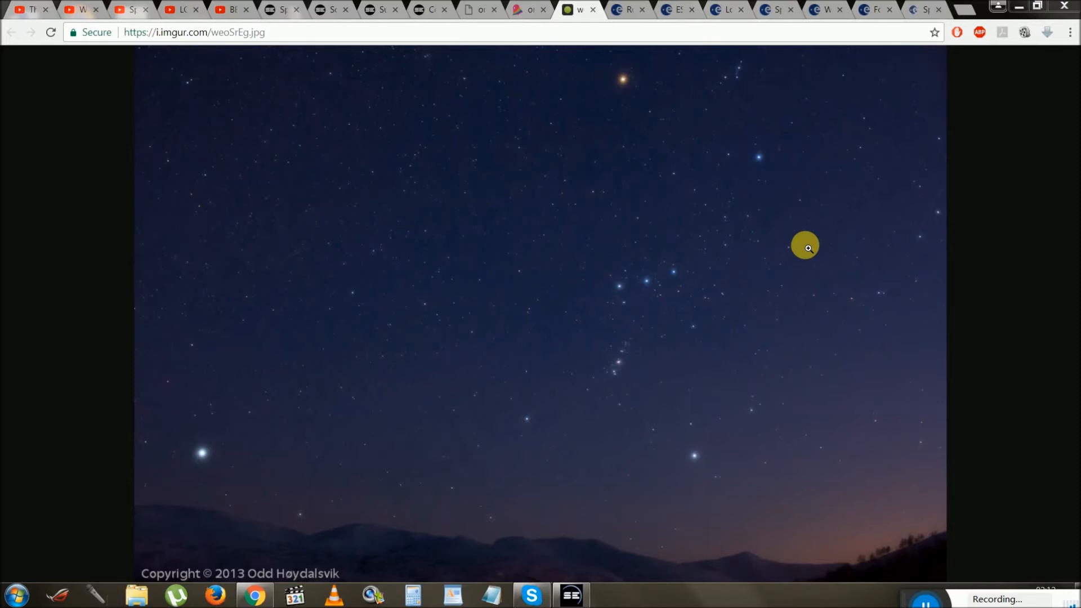
pyautogui.moveTo(802, 262)
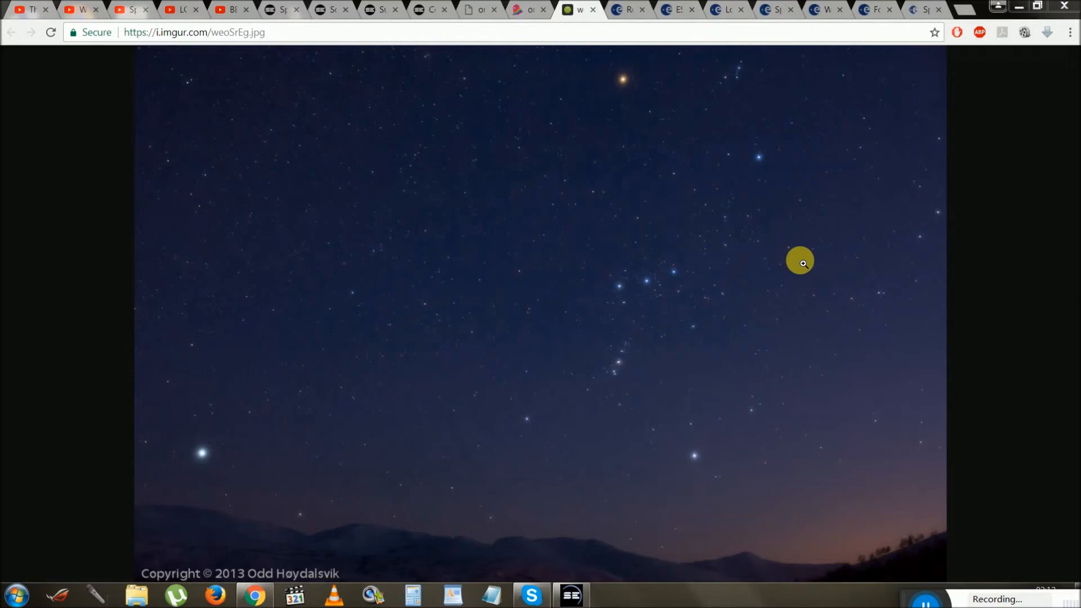
pyautogui.moveTo(264, 429)
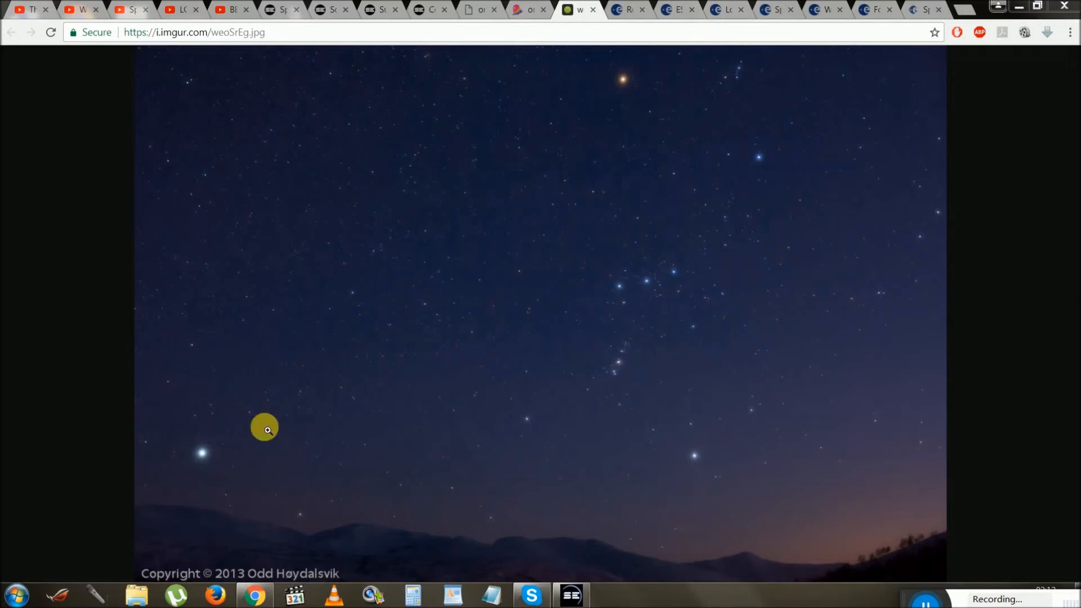
pyautogui.moveTo(205, 457)
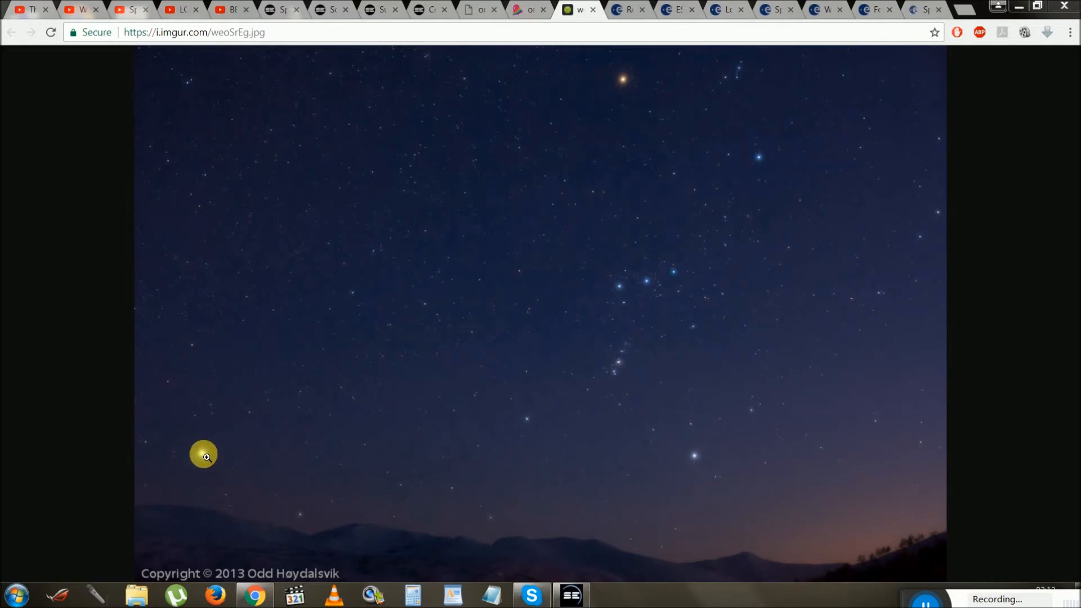
pyautogui.moveTo(578, 120)
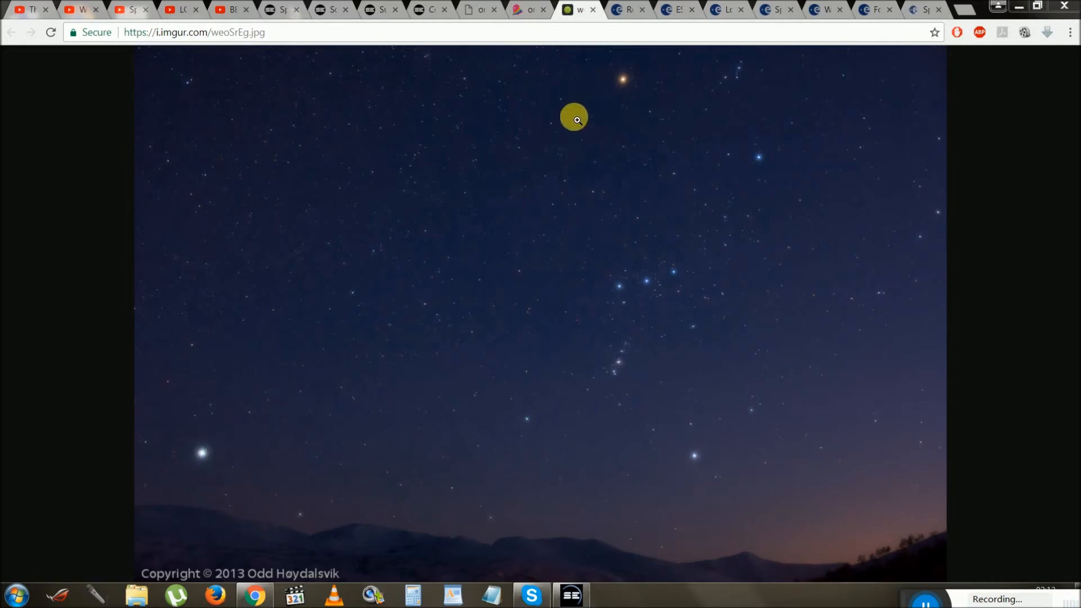
pyautogui.moveTo(478, 235)
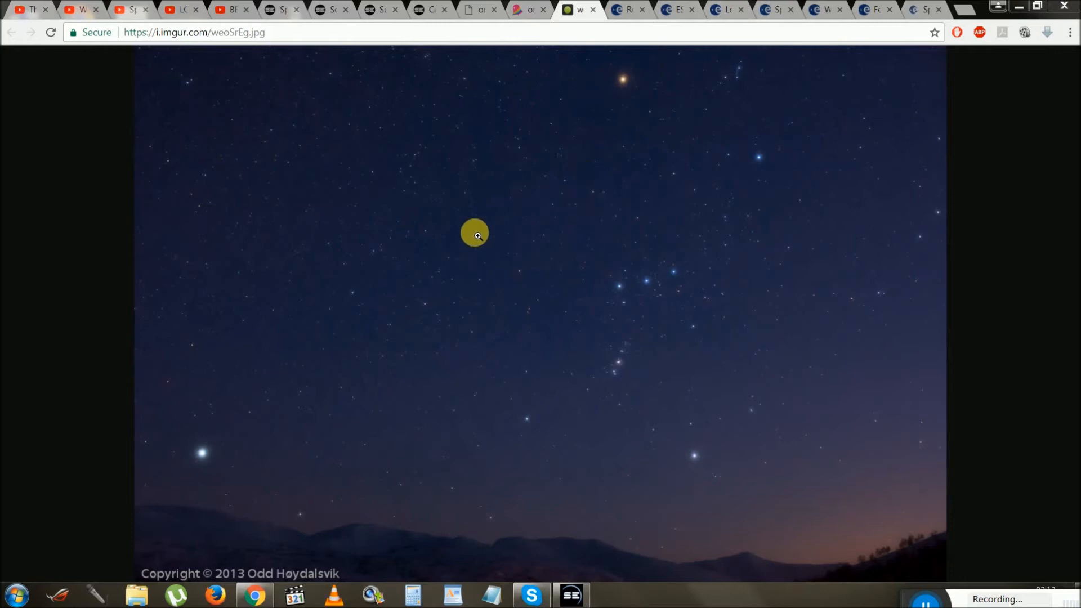
pyautogui.moveTo(280, 400)
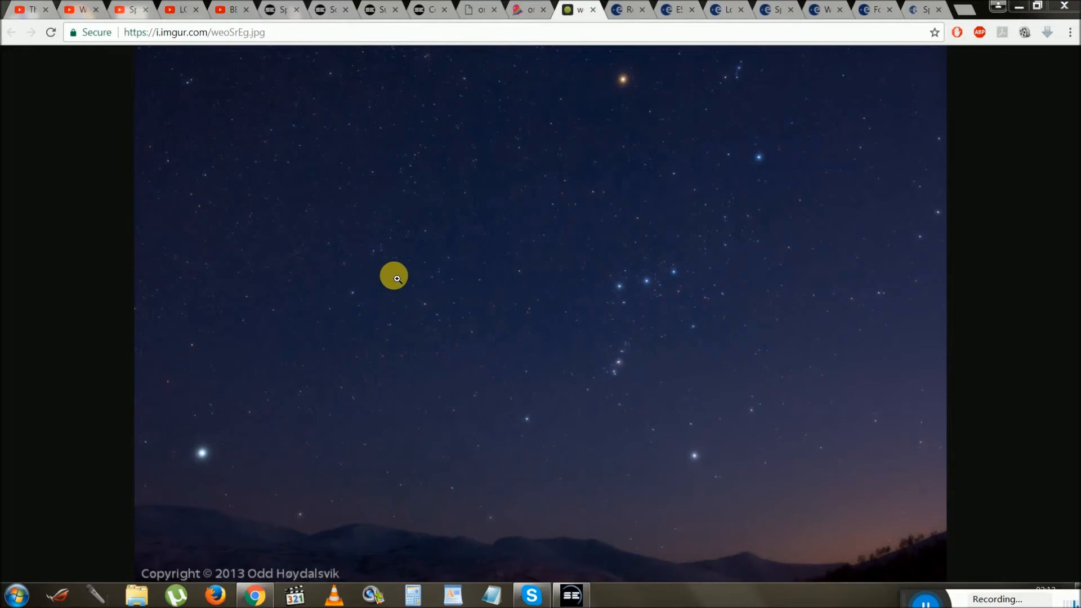
pyautogui.moveTo(416, 258)
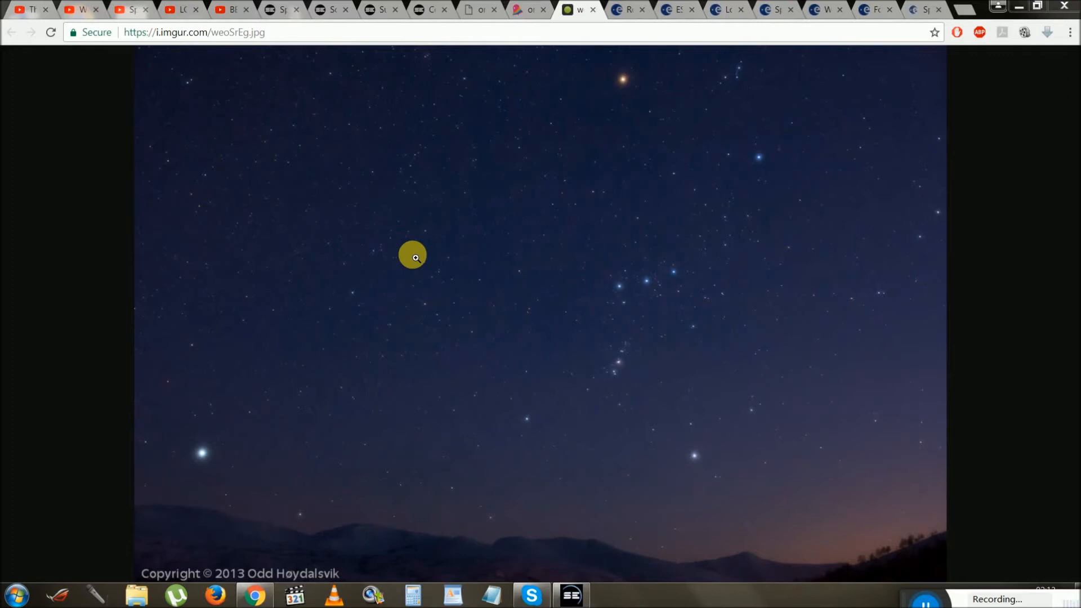
pyautogui.moveTo(406, 269)
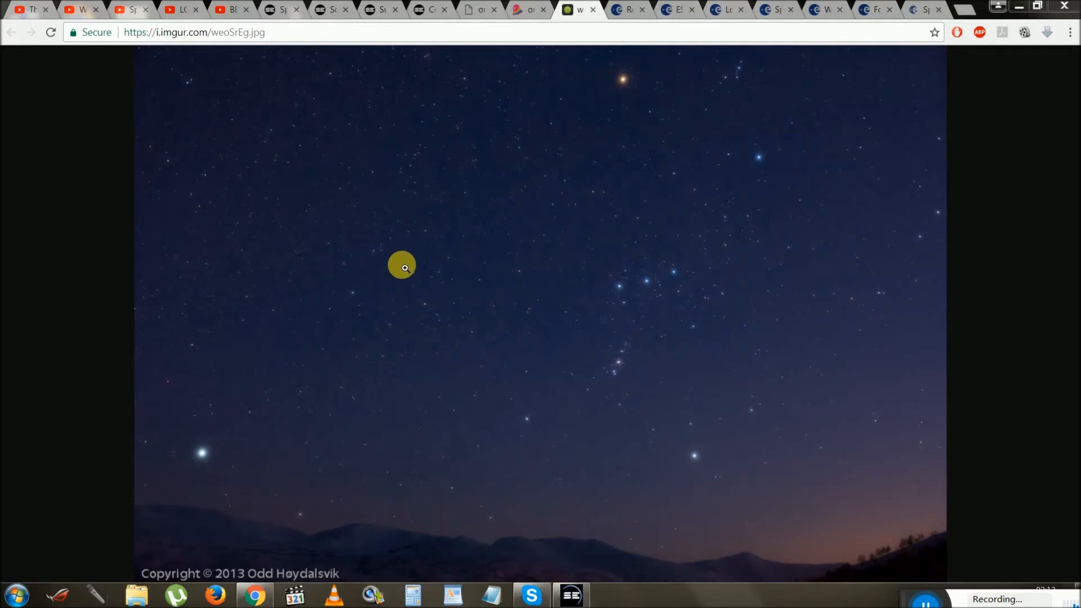
pyautogui.moveTo(434, 251)
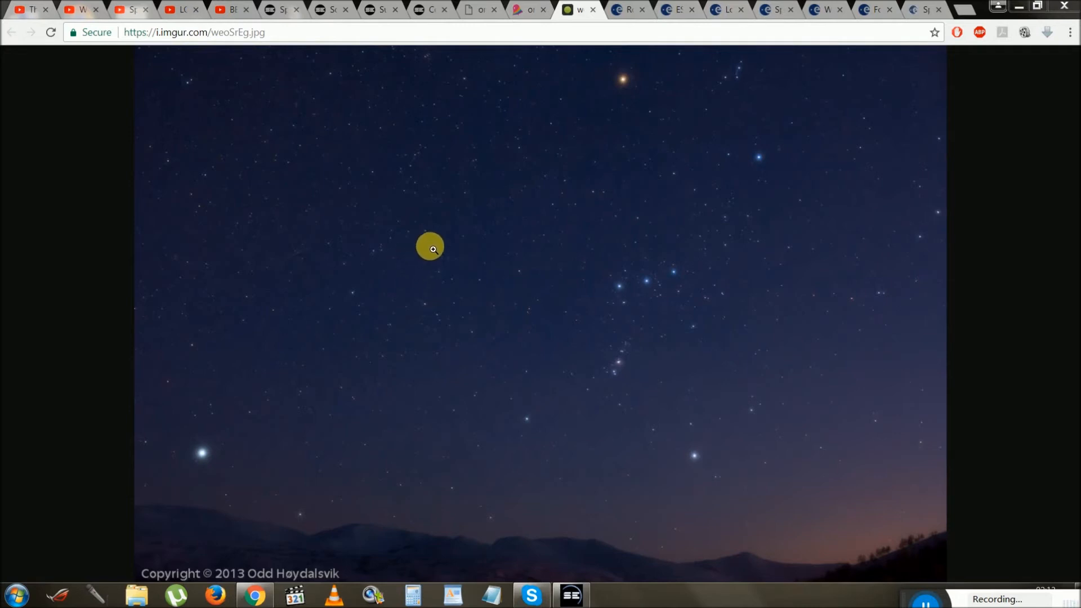
pyautogui.moveTo(414, 227)
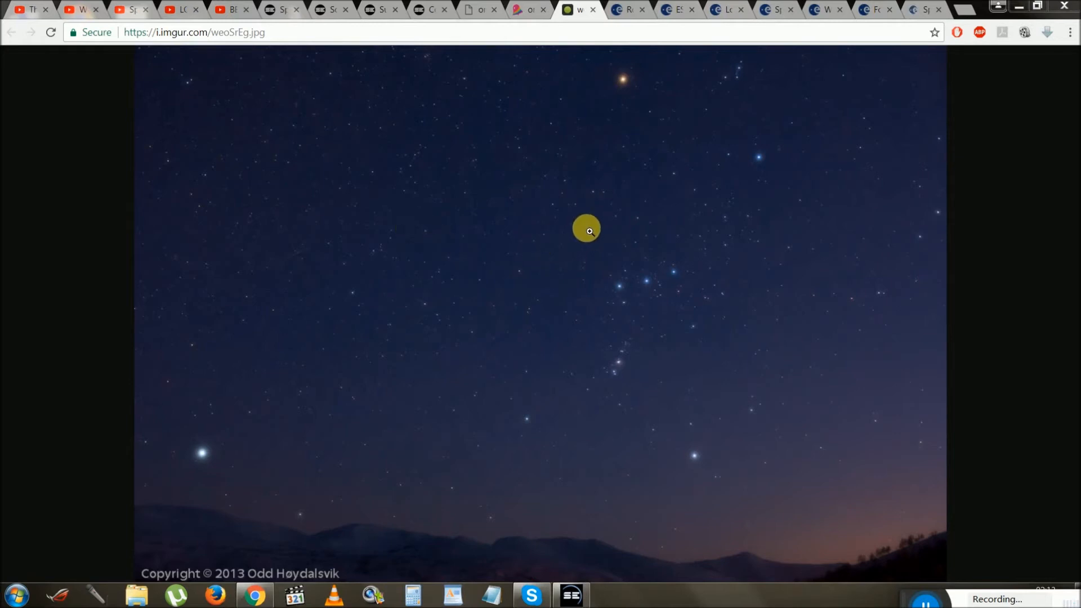
pyautogui.moveTo(587, 188)
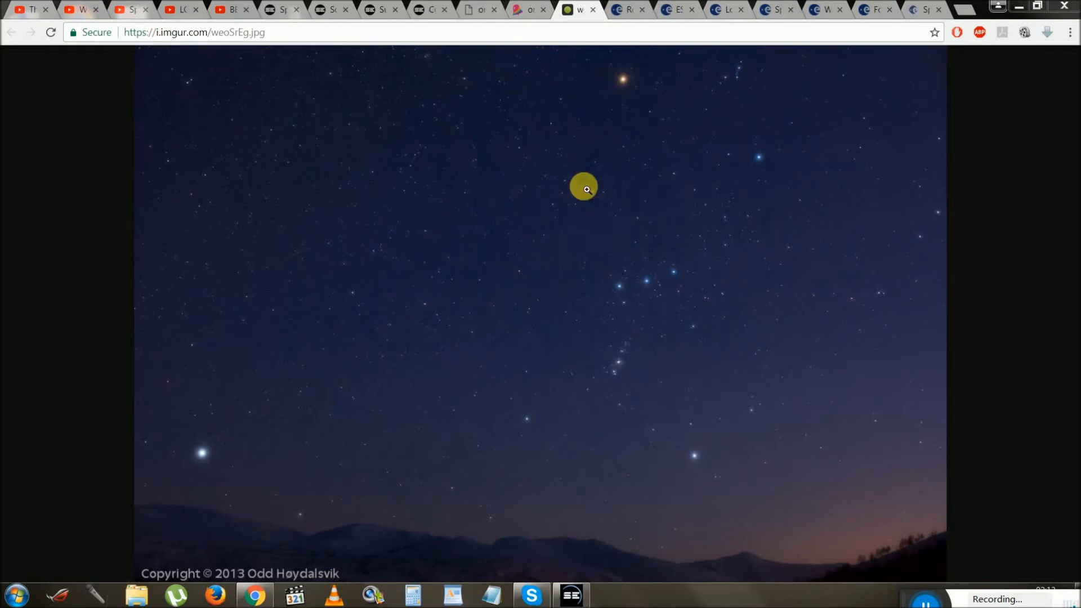
# - Show the tree-framed photo of Orion in the orion_arcticshark tab
pyautogui.click(521, 9)
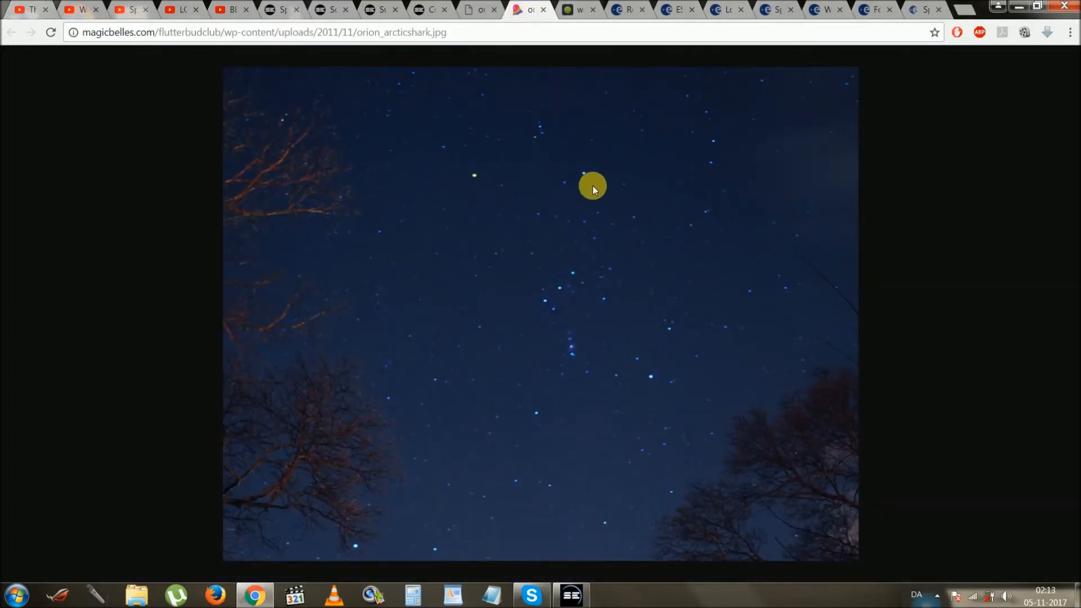
pyautogui.moveTo(473, 171)
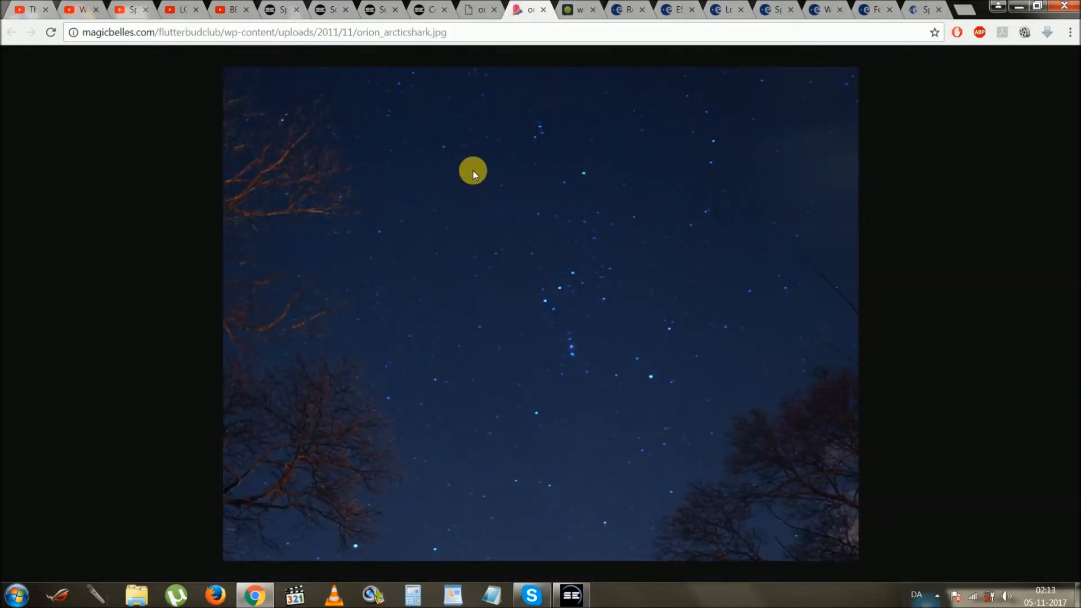
pyautogui.moveTo(576, 248)
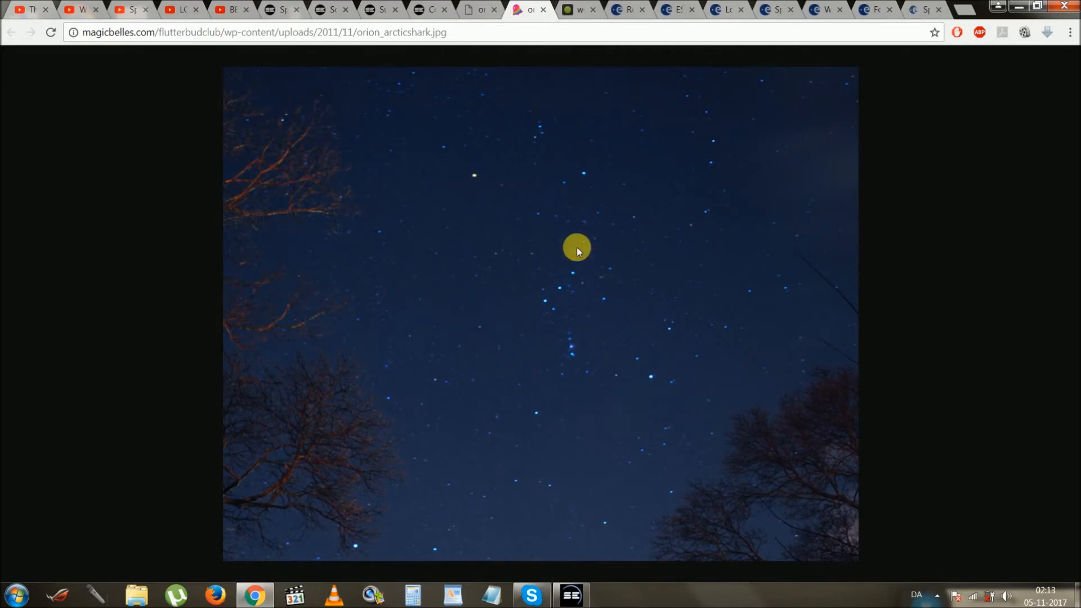
pyautogui.moveTo(470, 181)
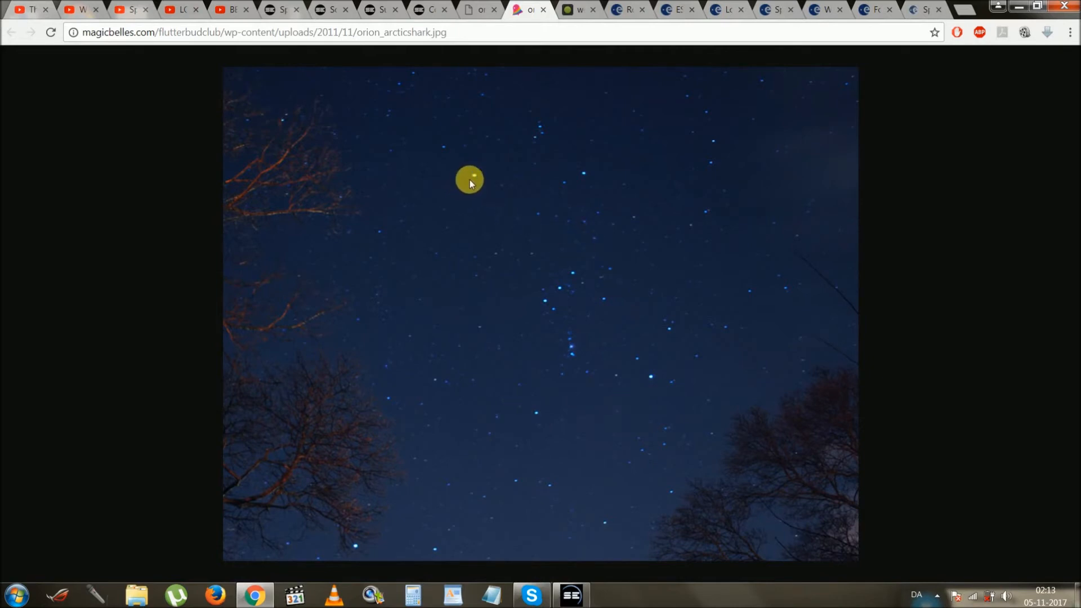
pyautogui.moveTo(586, 173)
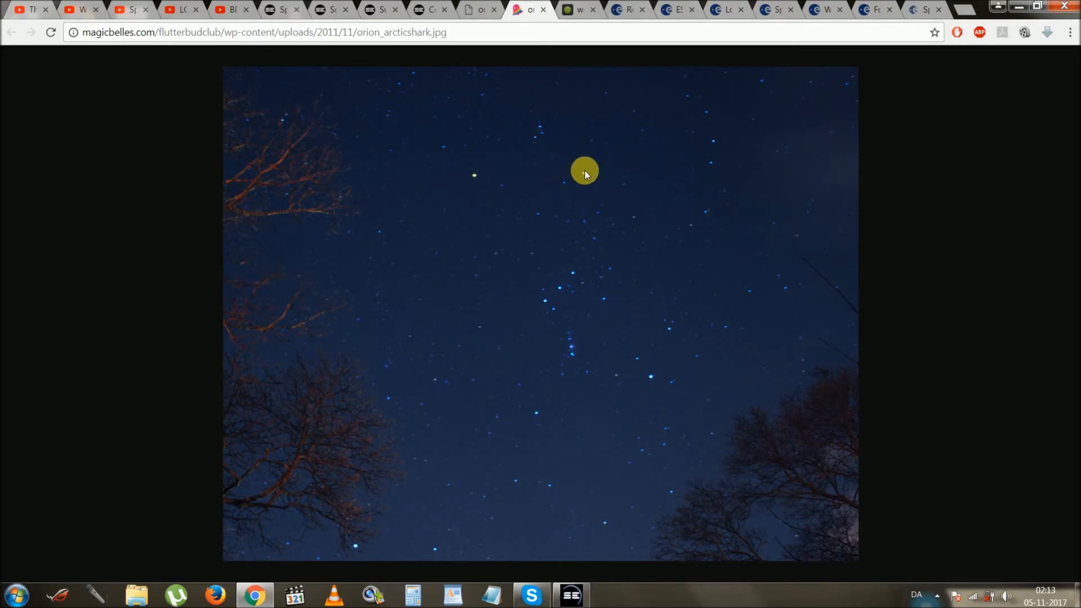
pyautogui.moveTo(551, 418)
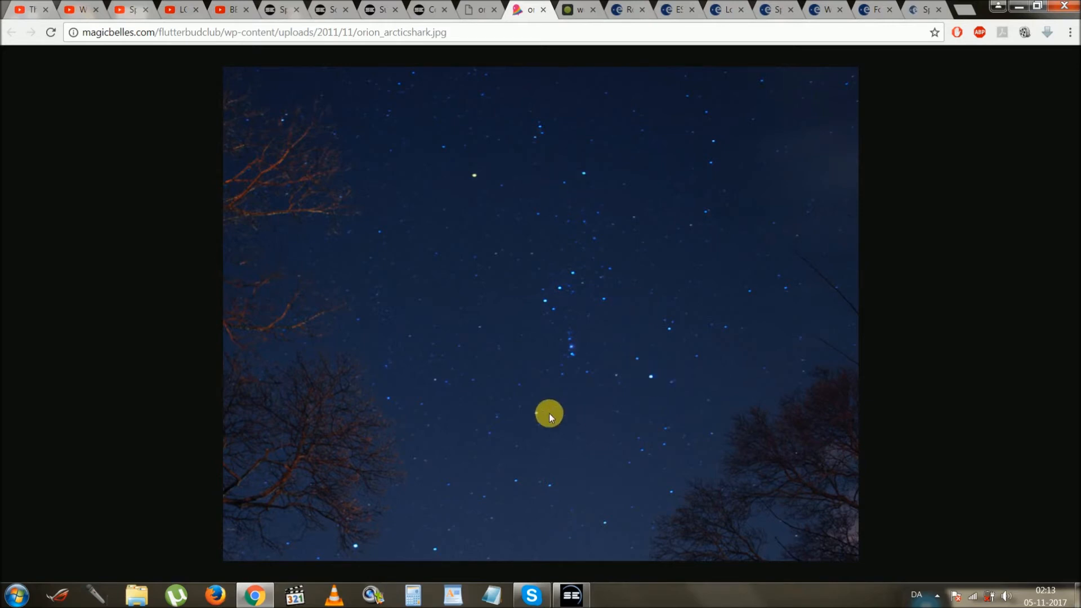
pyautogui.moveTo(361, 552)
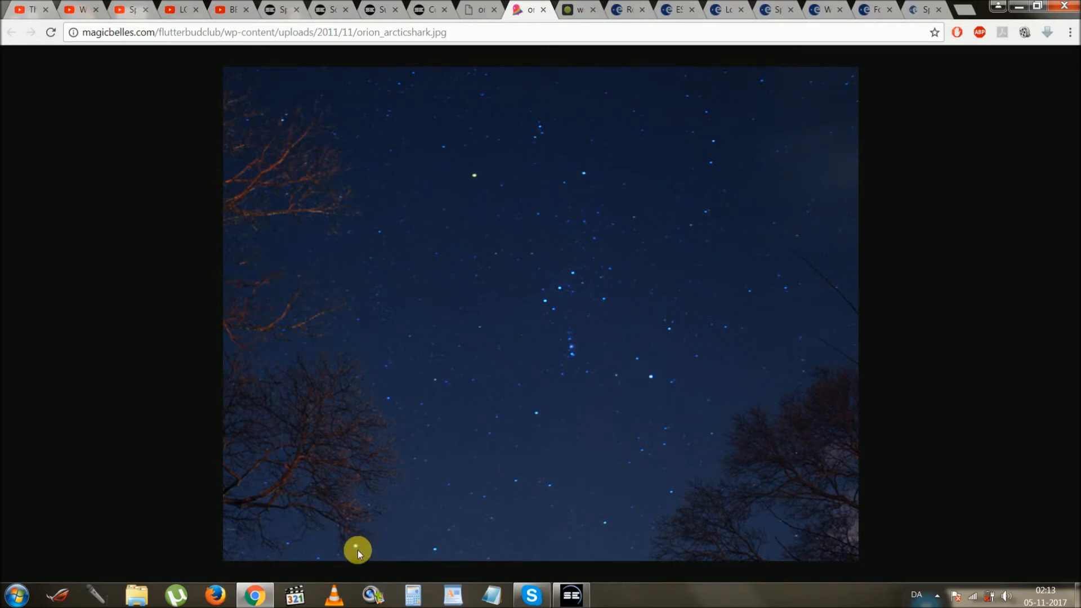
pyautogui.moveTo(442, 288)
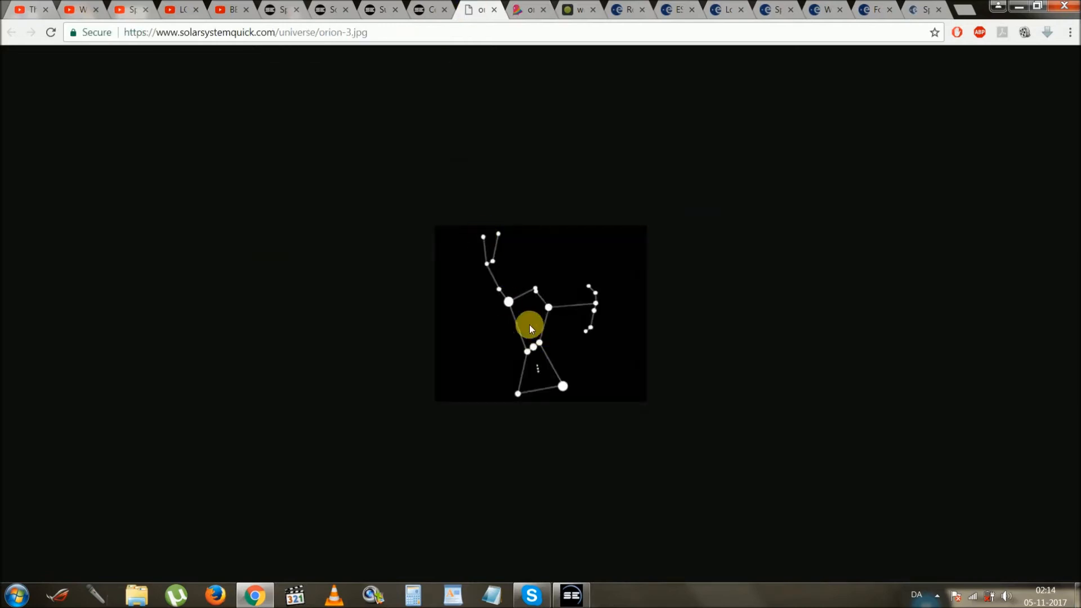
pyautogui.moveTo(573, 287)
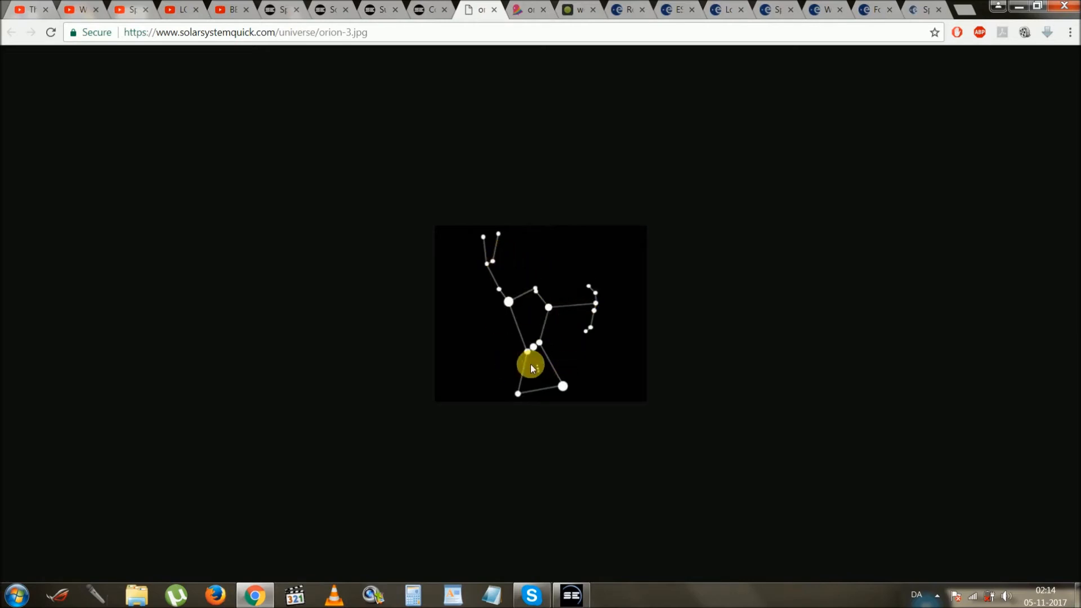
pyautogui.moveTo(608, 312)
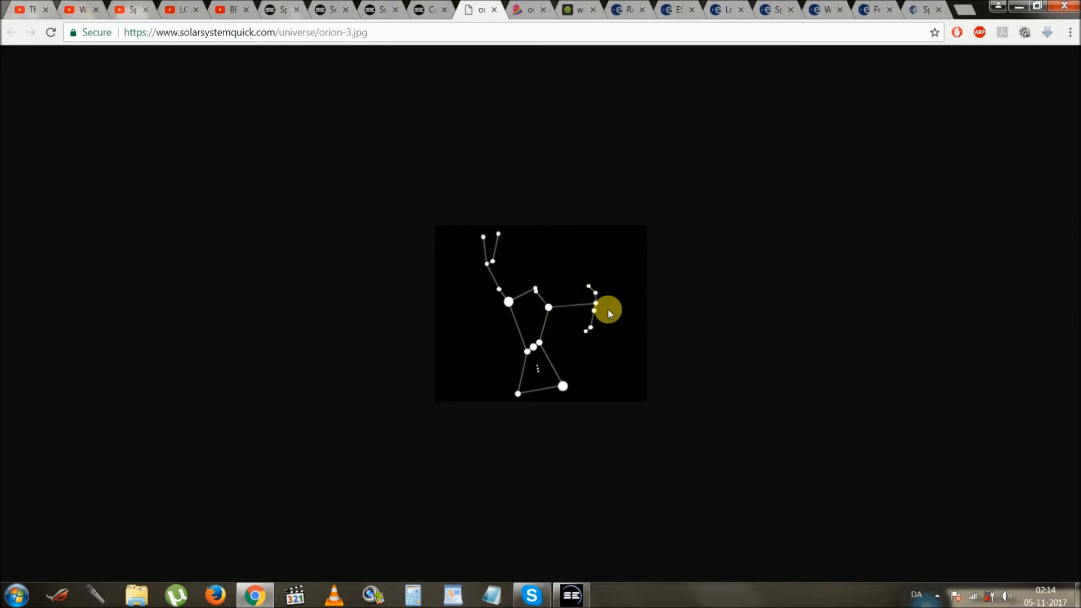
pyautogui.moveTo(501, 78)
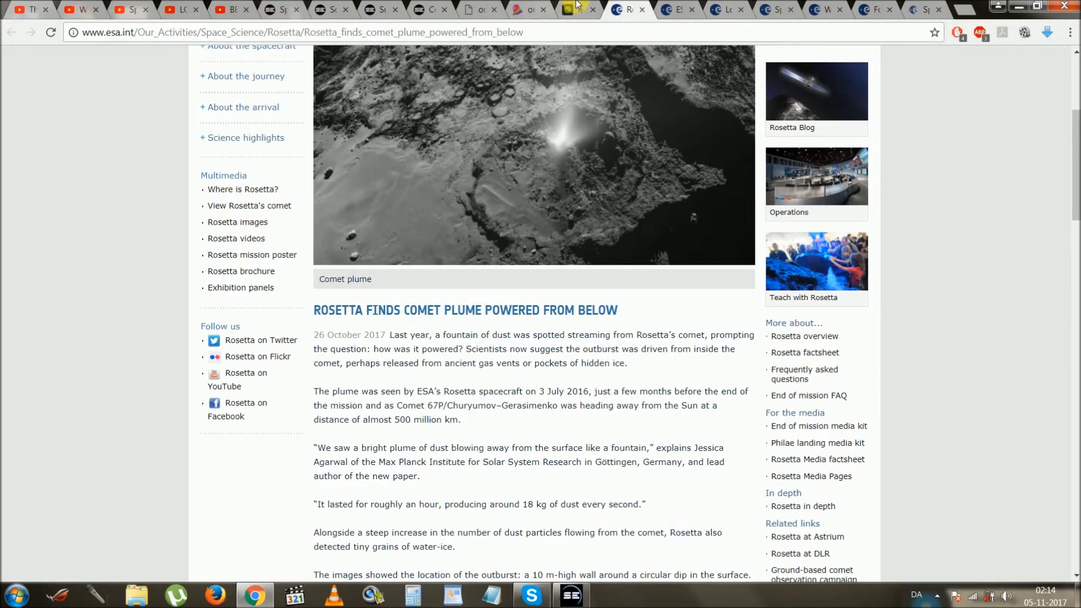
# - Revisit the imgur mountain photo of Orion, then bring up SpaceEngine's Orion sky view
pyautogui.click(576, 9)
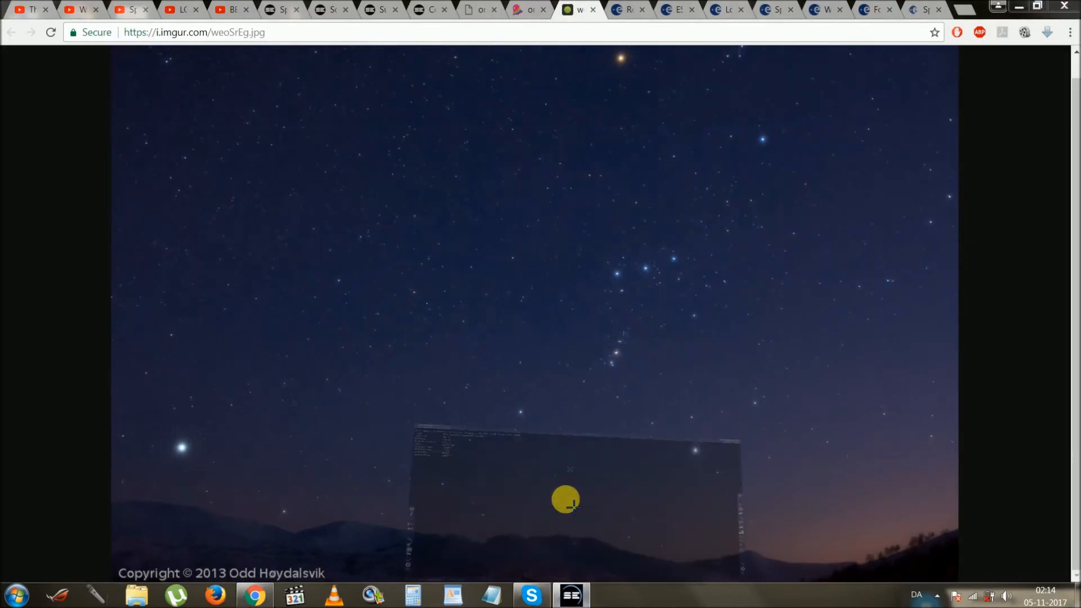
pyautogui.click(566, 593)
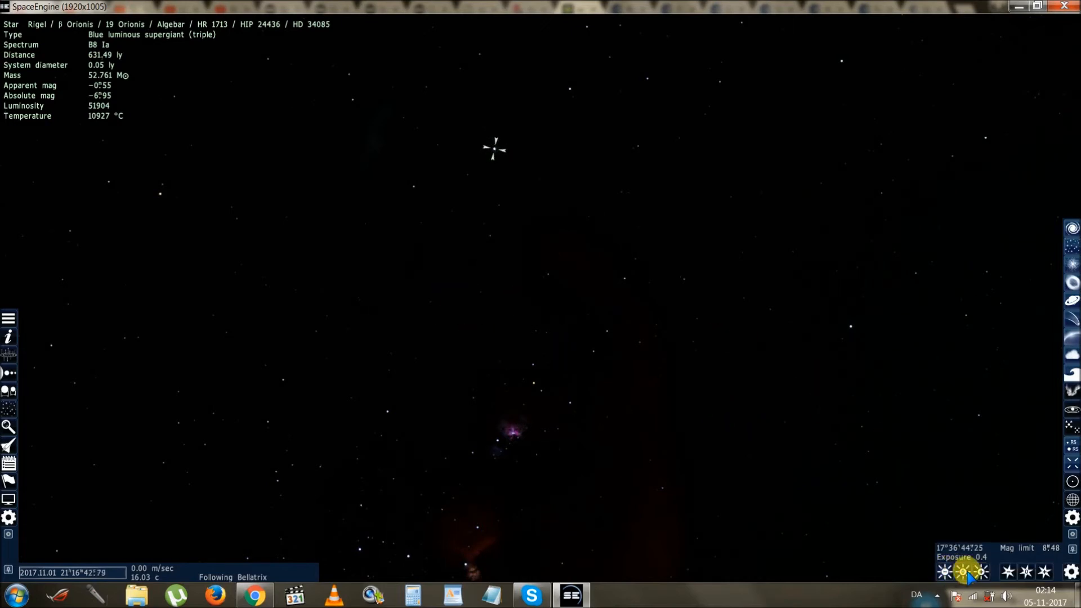
# - Raise SpaceEngine's exposure to 0.83 and select HIP 23706, an orange dwarf star
pyautogui.click(978, 571)
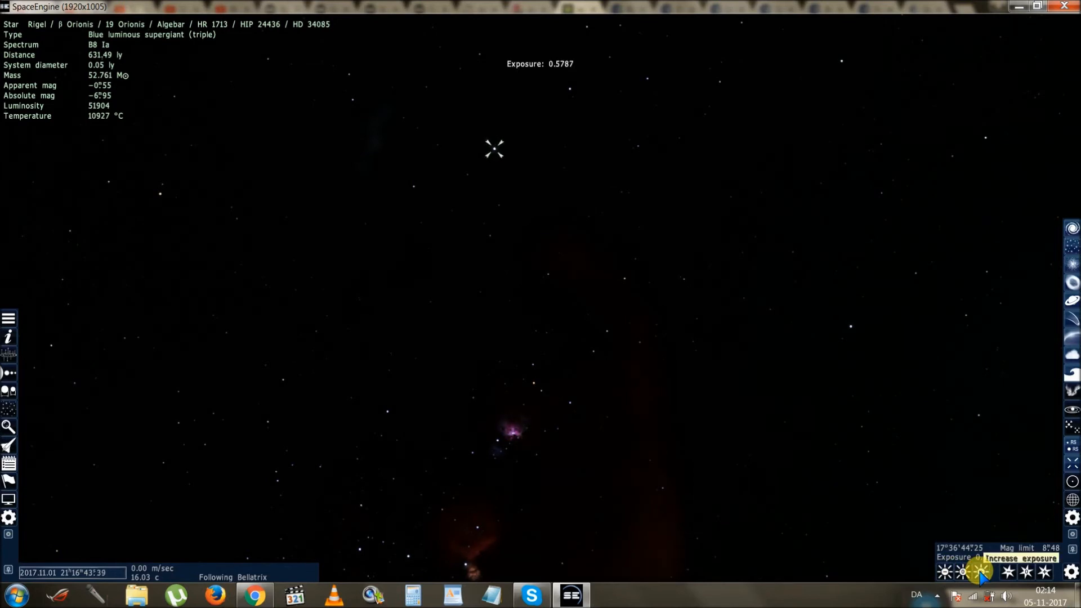
pyautogui.click(978, 571)
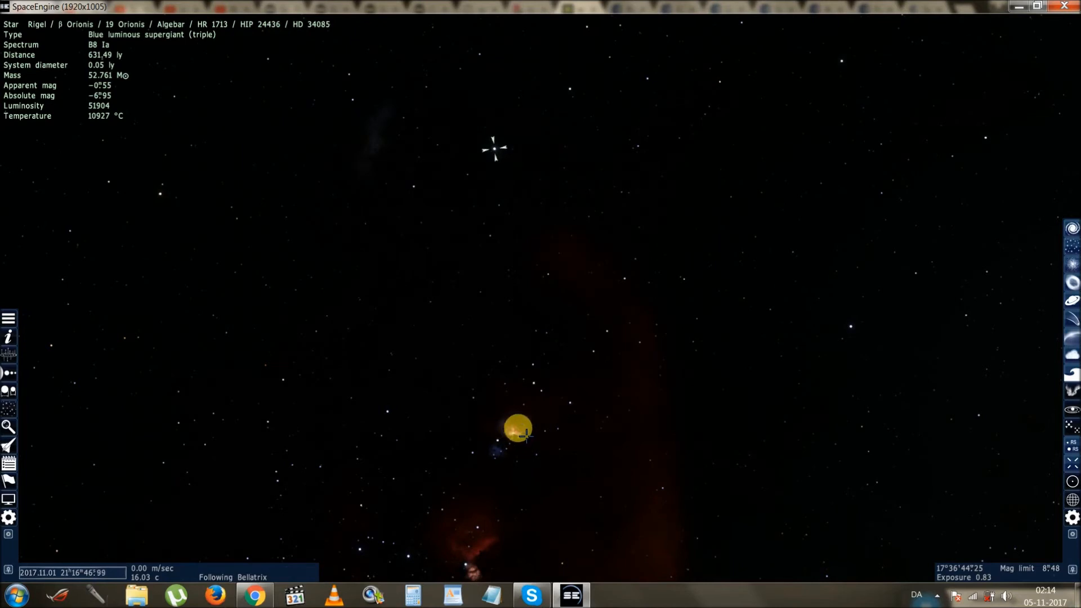
pyautogui.click(520, 435)
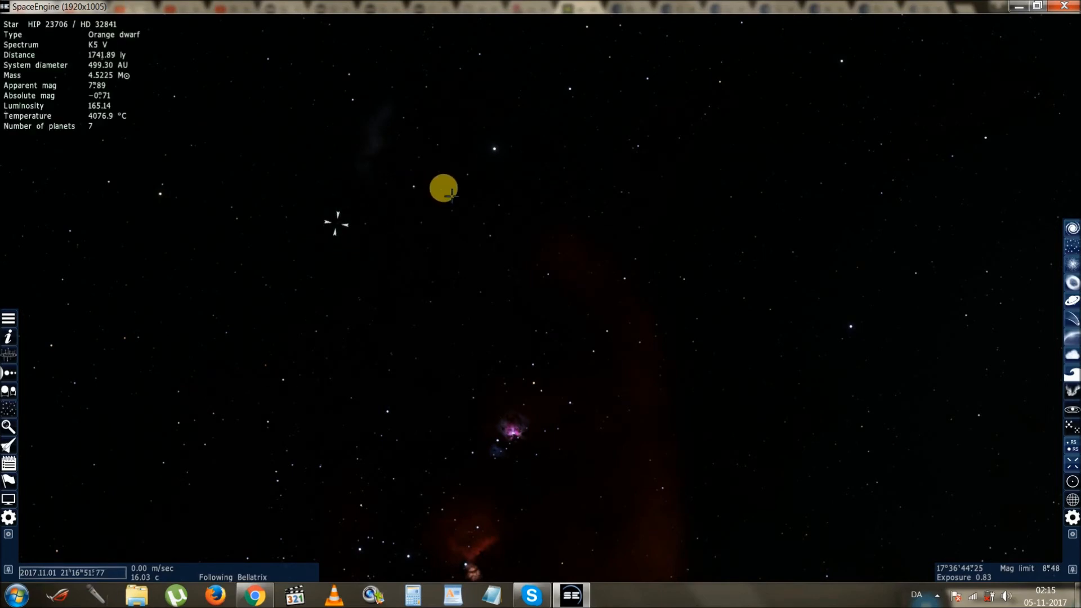
# - Select Betelgeuse in SpaceEngine, then return to Chrome's mountain photo of Orion
pyautogui.click(492, 149)
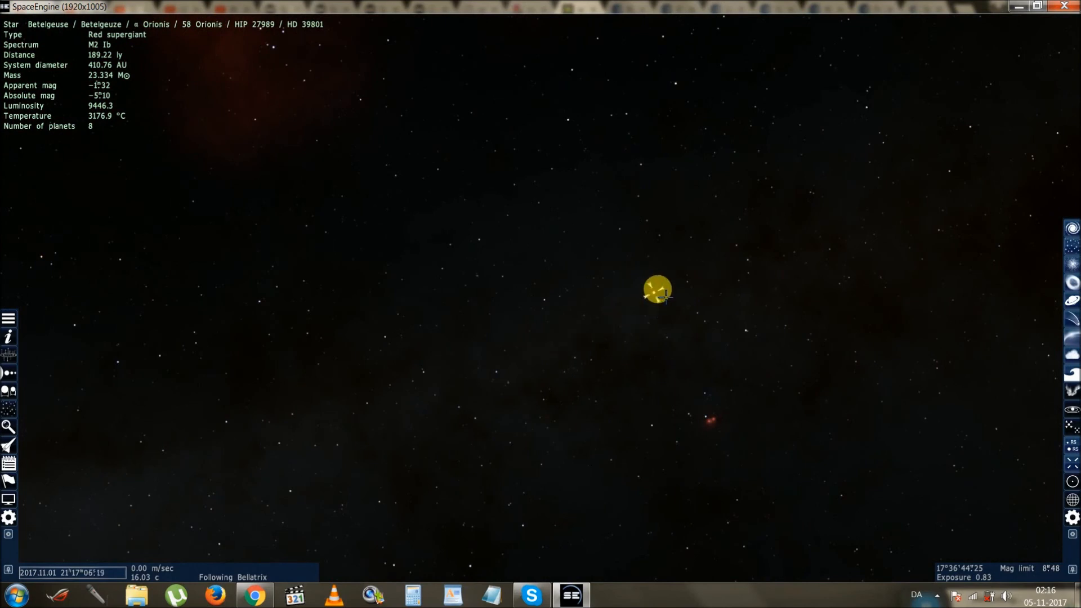
pyautogui.click(251, 595)
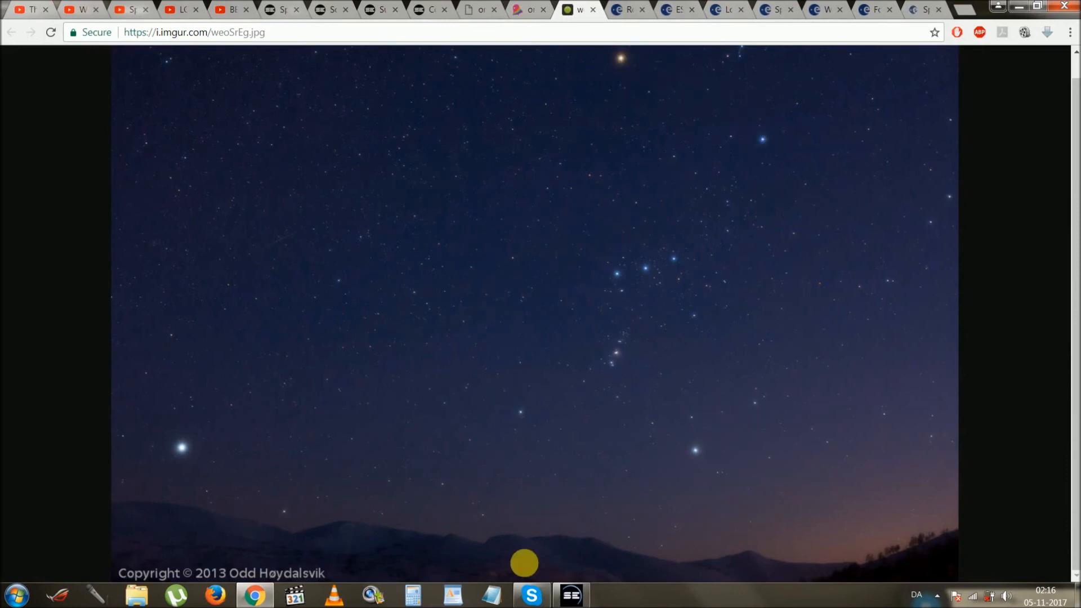
# - Return to SpaceEngine's view of the red Orion and Horsehead nebulae
pyautogui.click(573, 594)
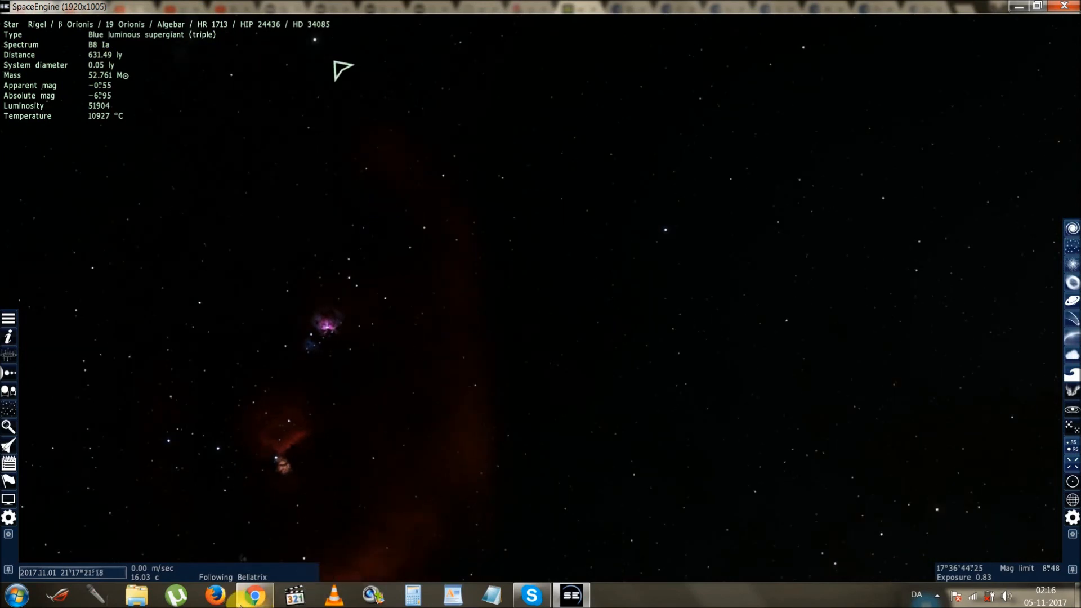
pyautogui.click(249, 594)
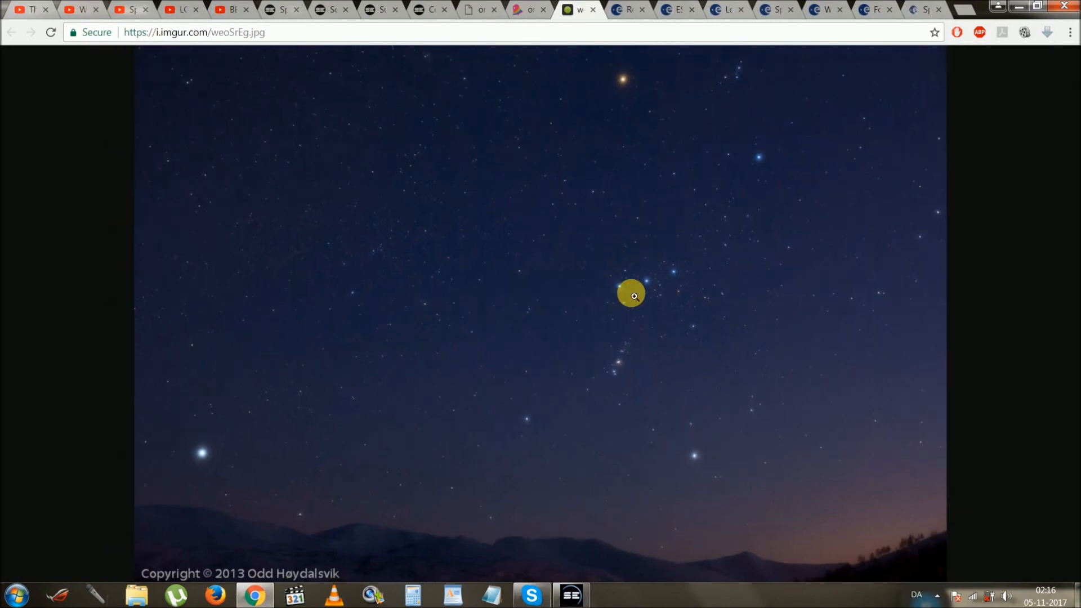
pyautogui.moveTo(653, 117)
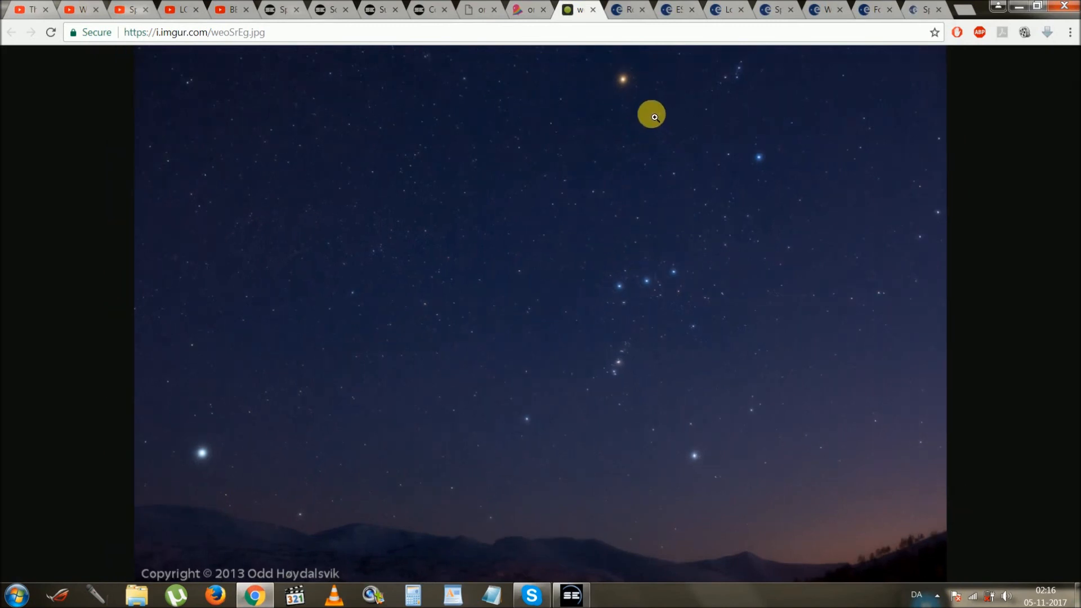
pyautogui.moveTo(692, 118)
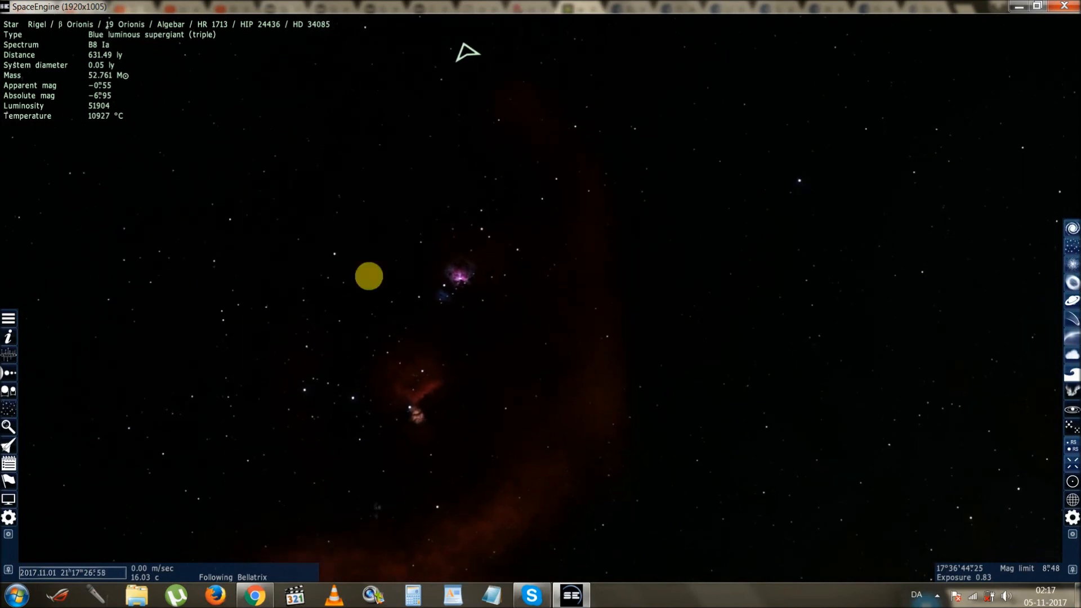
# - Centre the view on the selected Orion Nebula (M42), then pan it lower right
pyautogui.moveTo(369, 276); pyautogui.dragTo(707, 321)
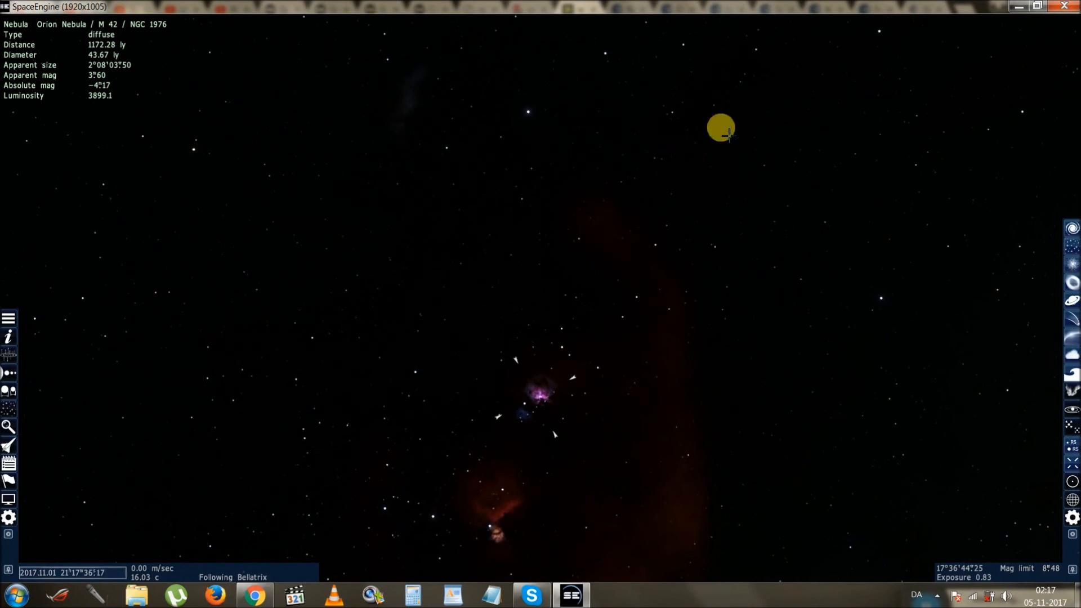
pyautogui.moveTo(720, 128); pyautogui.dragTo(704, 469)
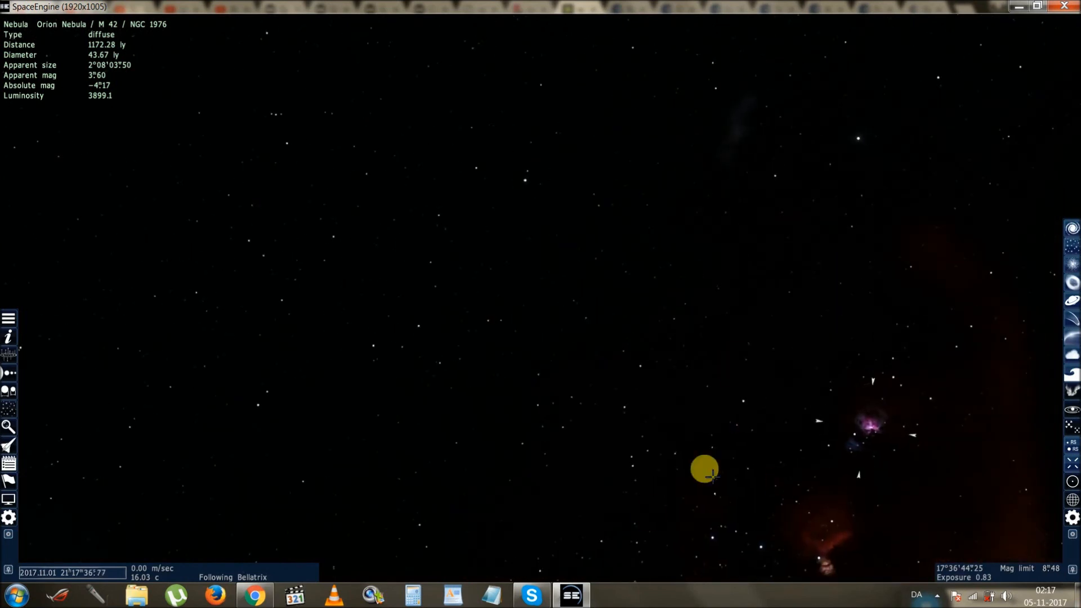